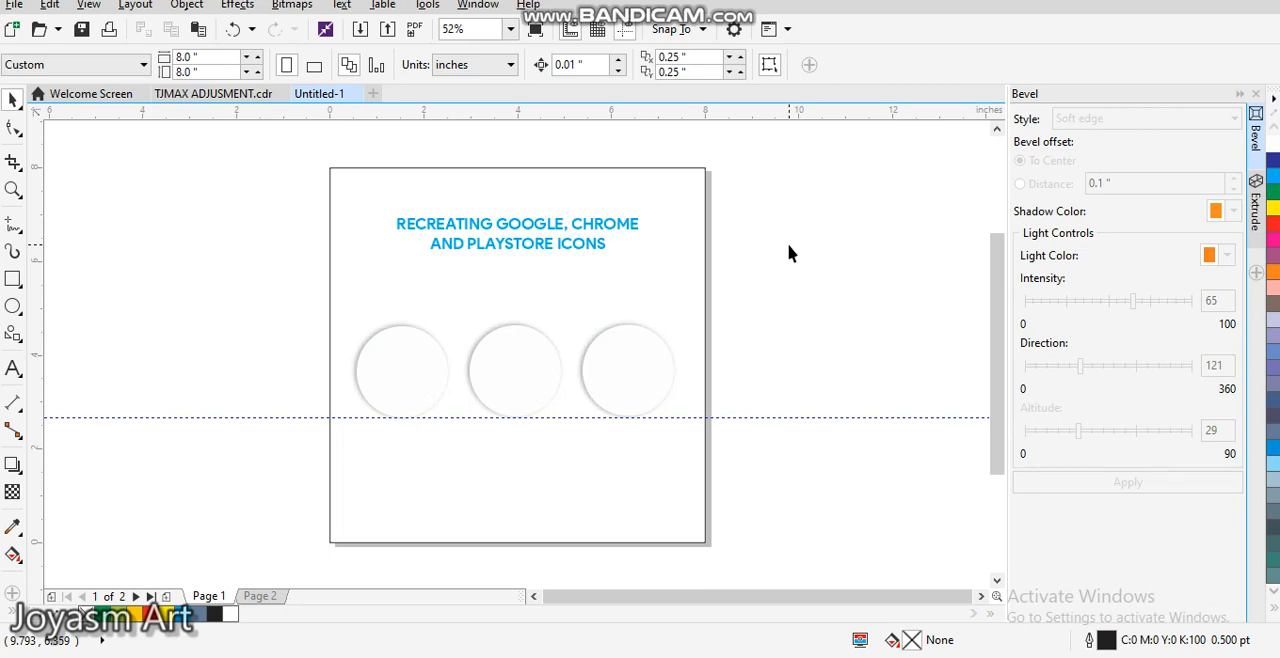
pyautogui.moveTo(477, 370)
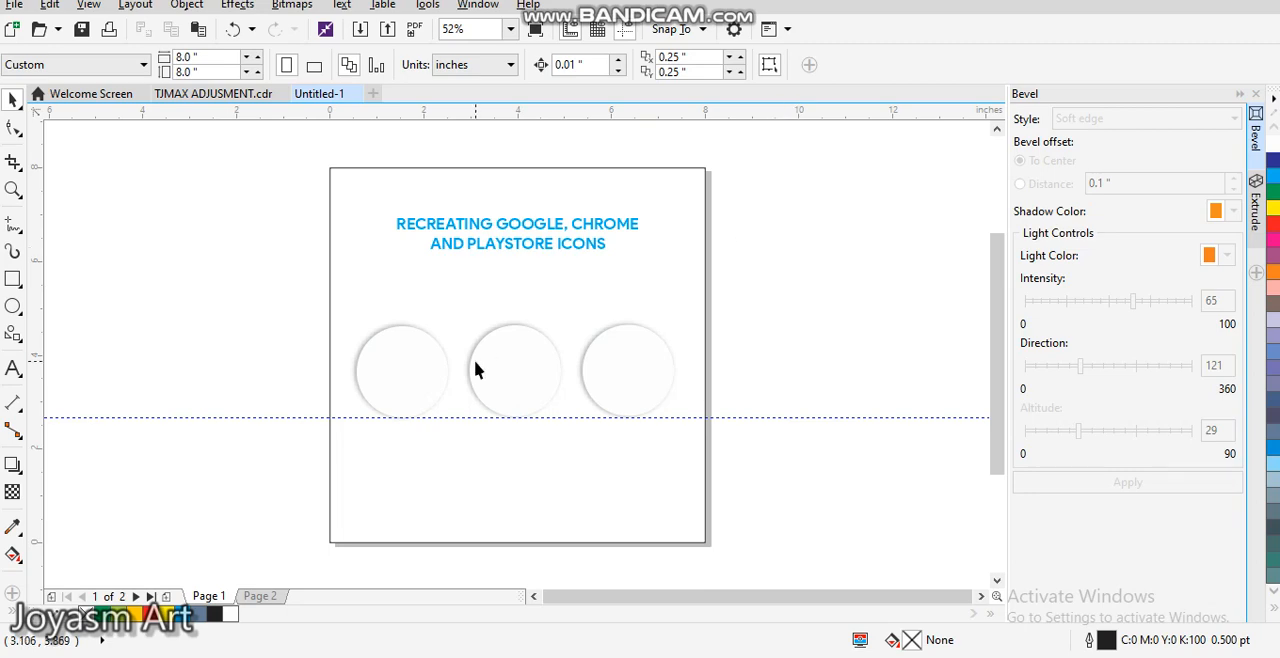
pyautogui.moveTo(405, 390)
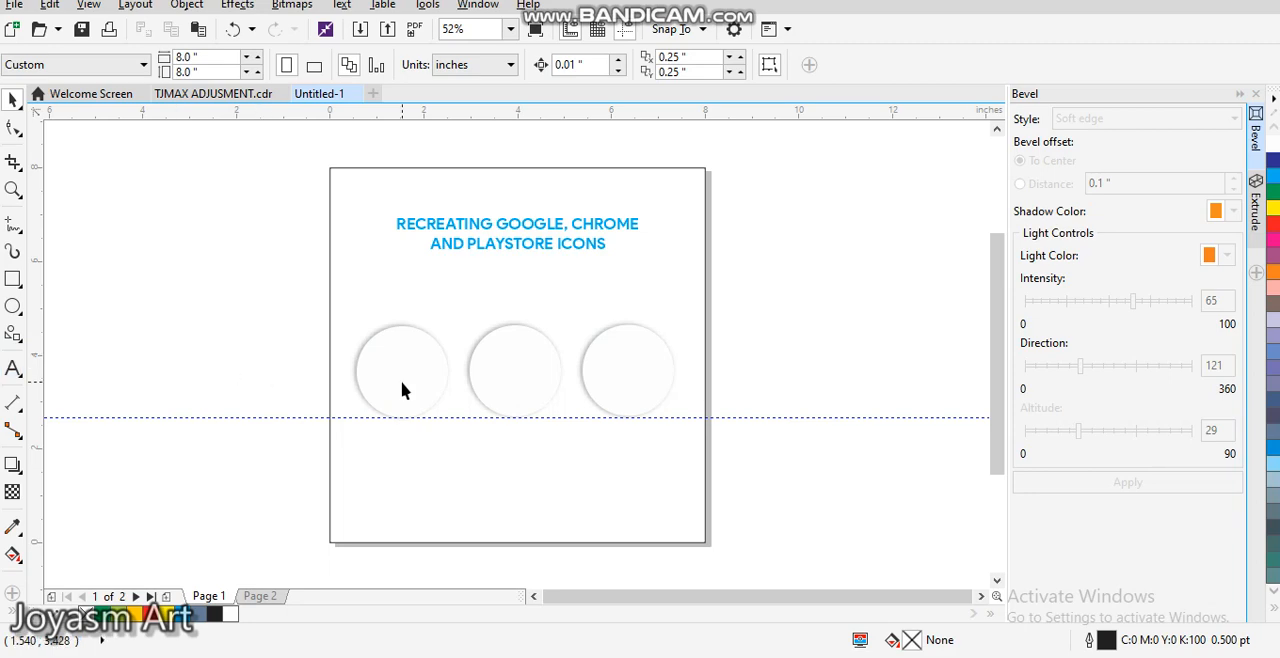
pyautogui.moveTo(380, 380)
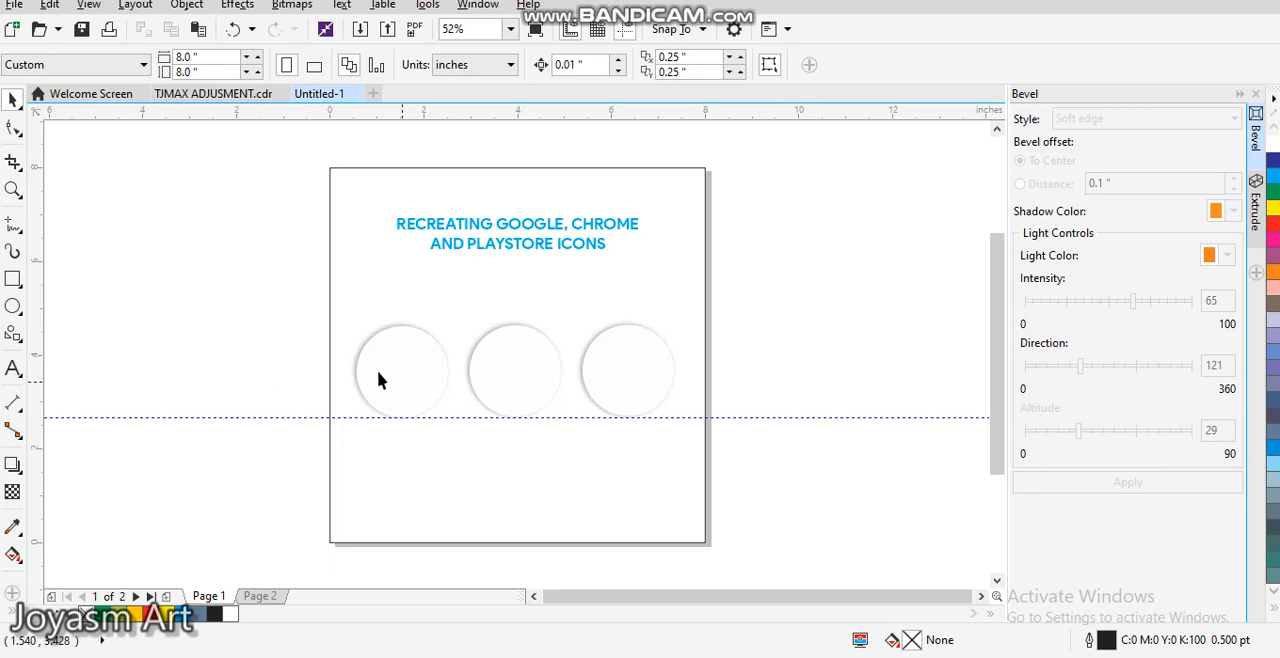
# Step: Type a letter G, set it to Product Sans, and place it in the first circle
pyautogui.click(14, 369)
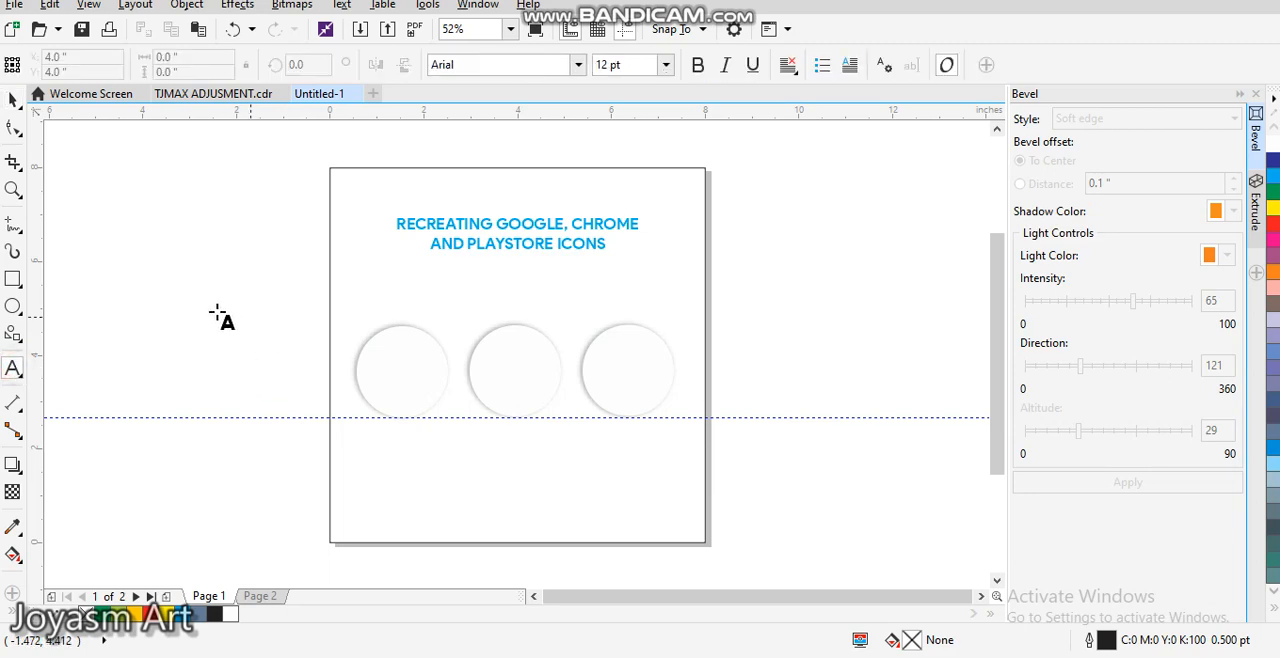
pyautogui.click(212, 307)
pyautogui.write('G')
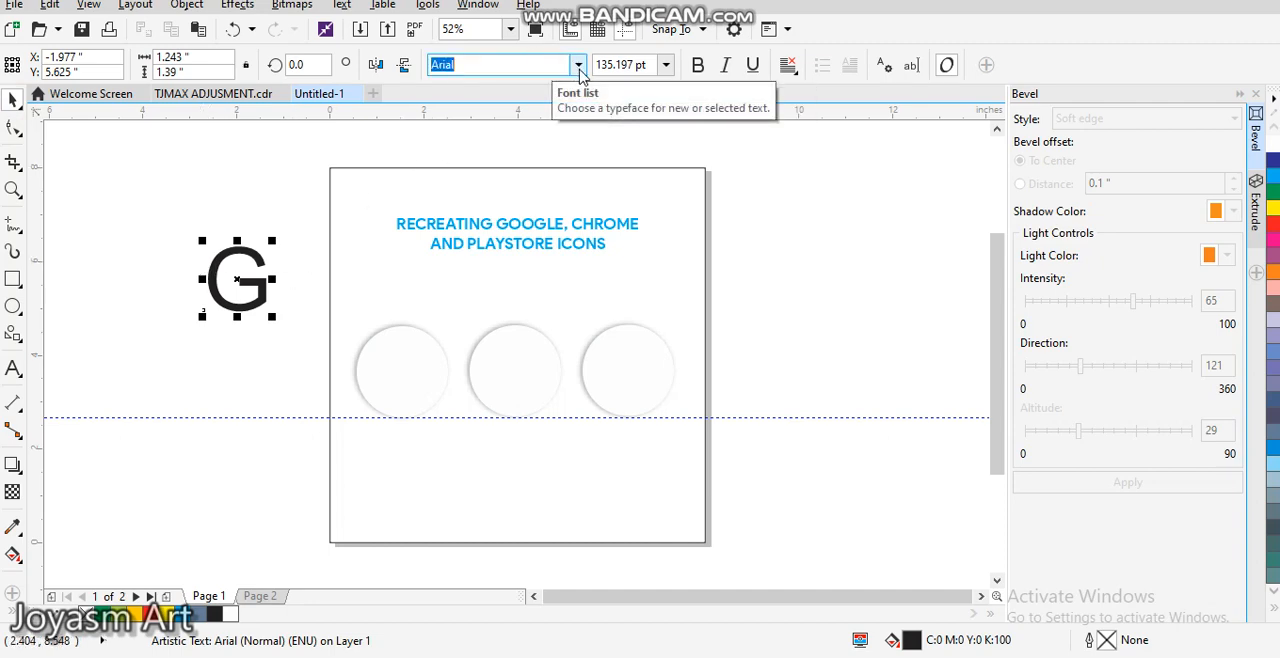
pyautogui.click(577, 64)
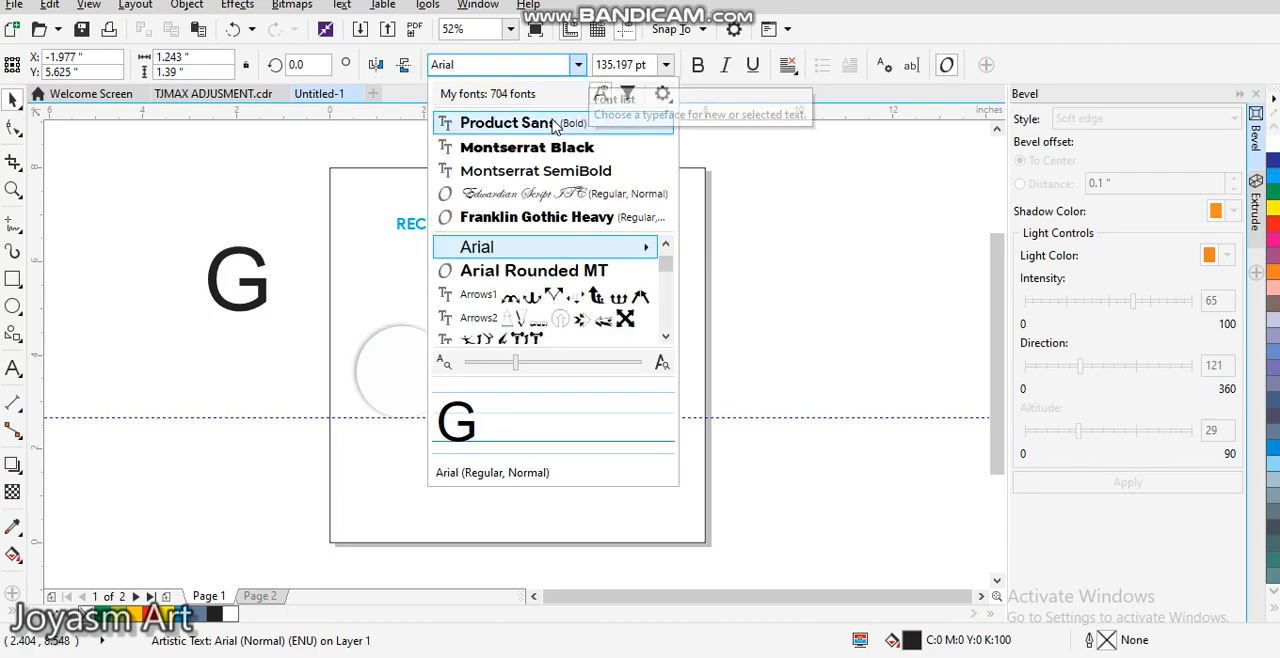
pyautogui.click(509, 122)
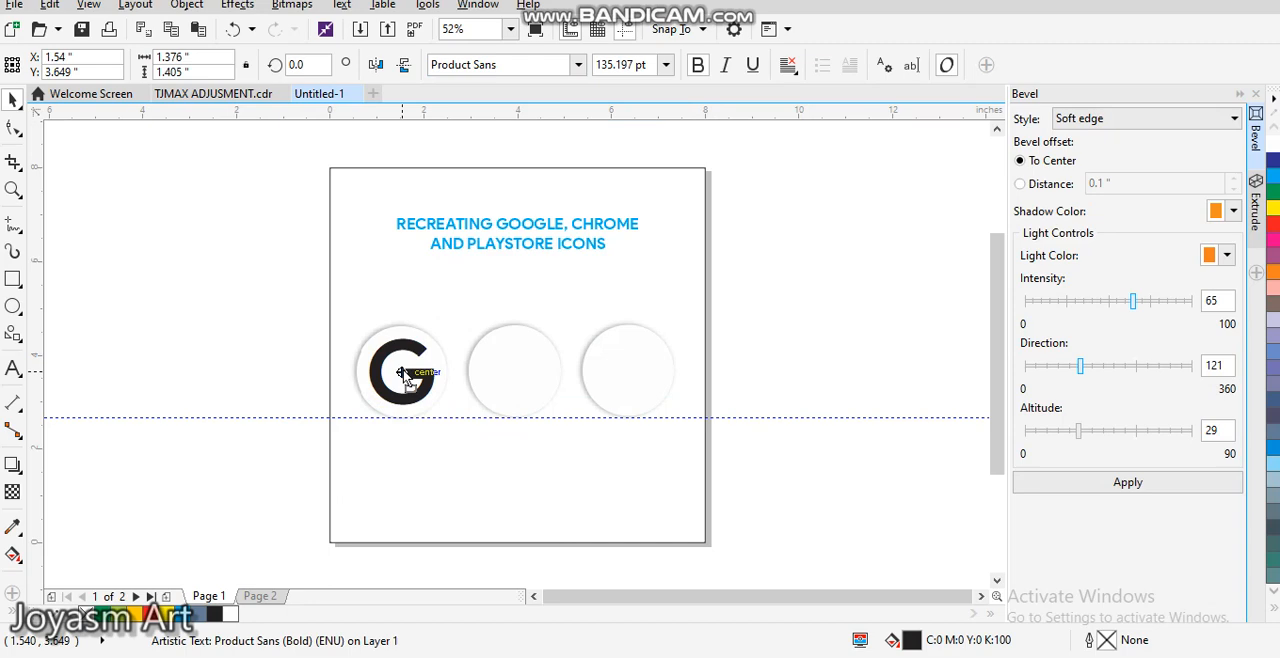
pyautogui.click(402, 372)
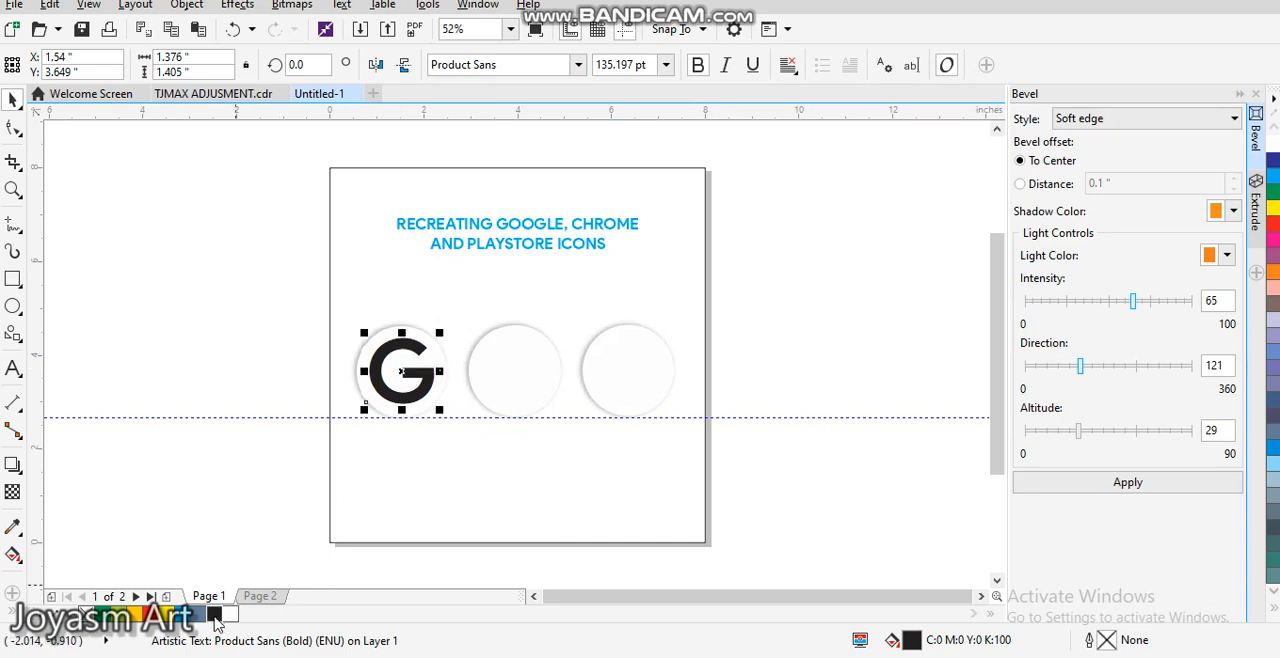
pyautogui.moveTo(215, 614)
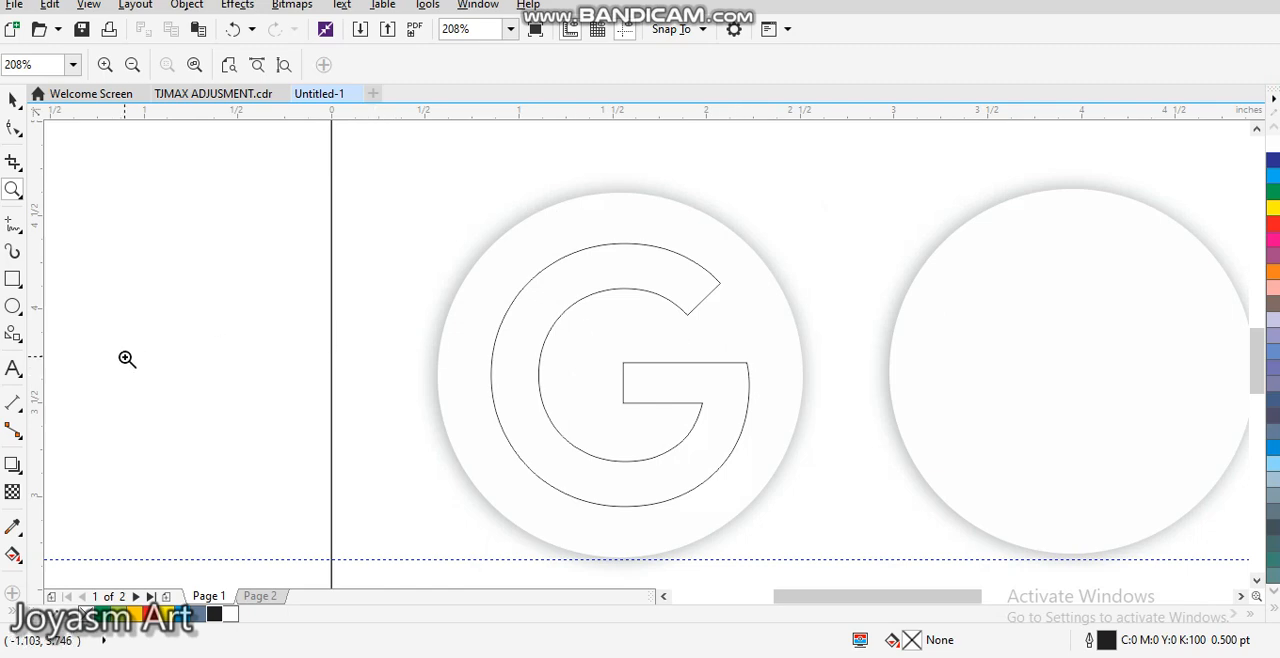
# Step: Switch to the 2-Point Line tool for drawing cut lines across the outlined G
pyautogui.click(13, 228)
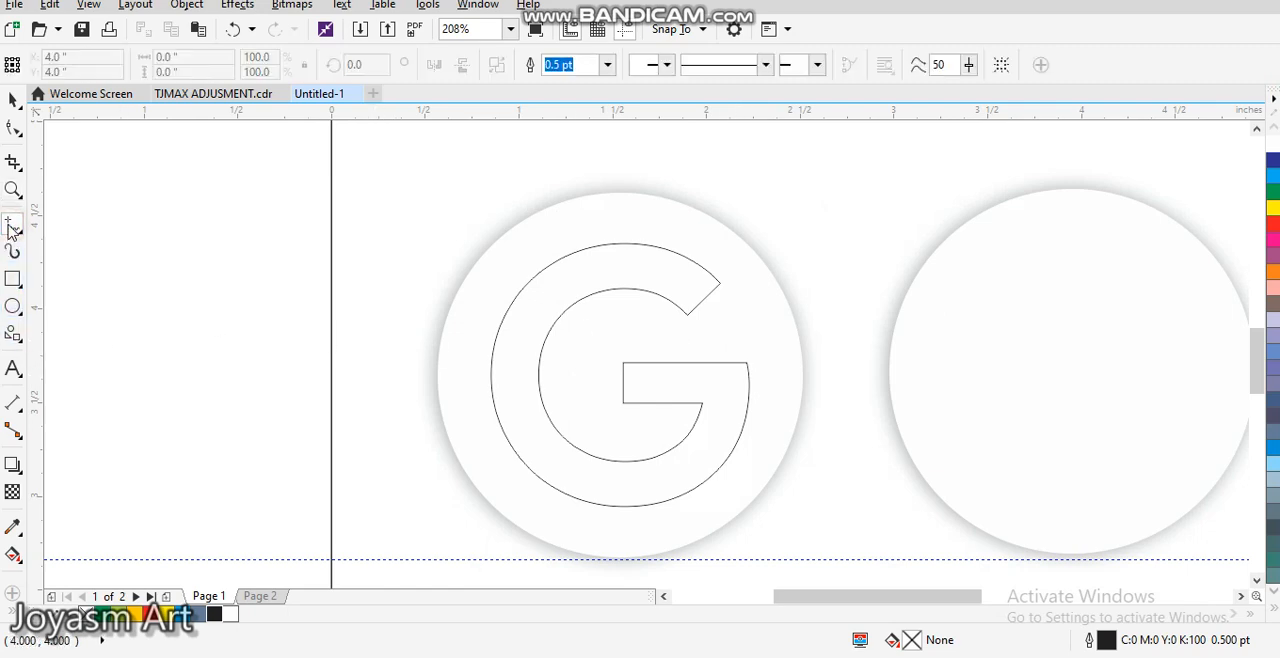
pyautogui.moveTo(535, 273)
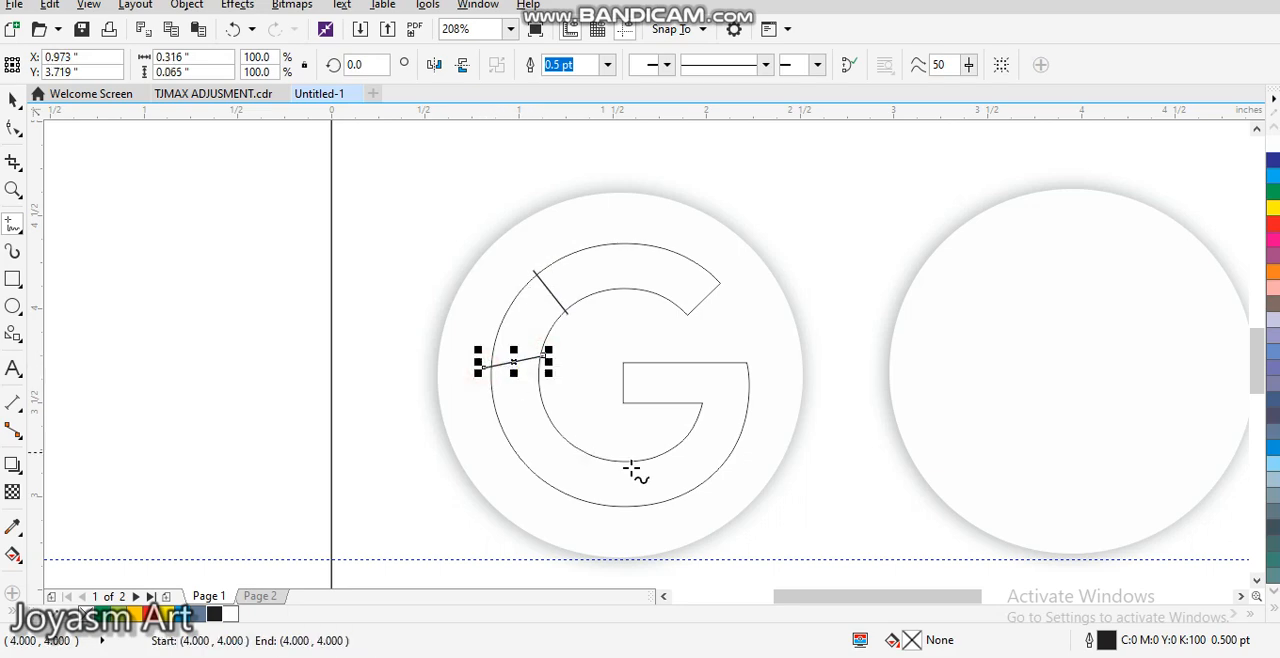
pyautogui.moveTo(728, 498)
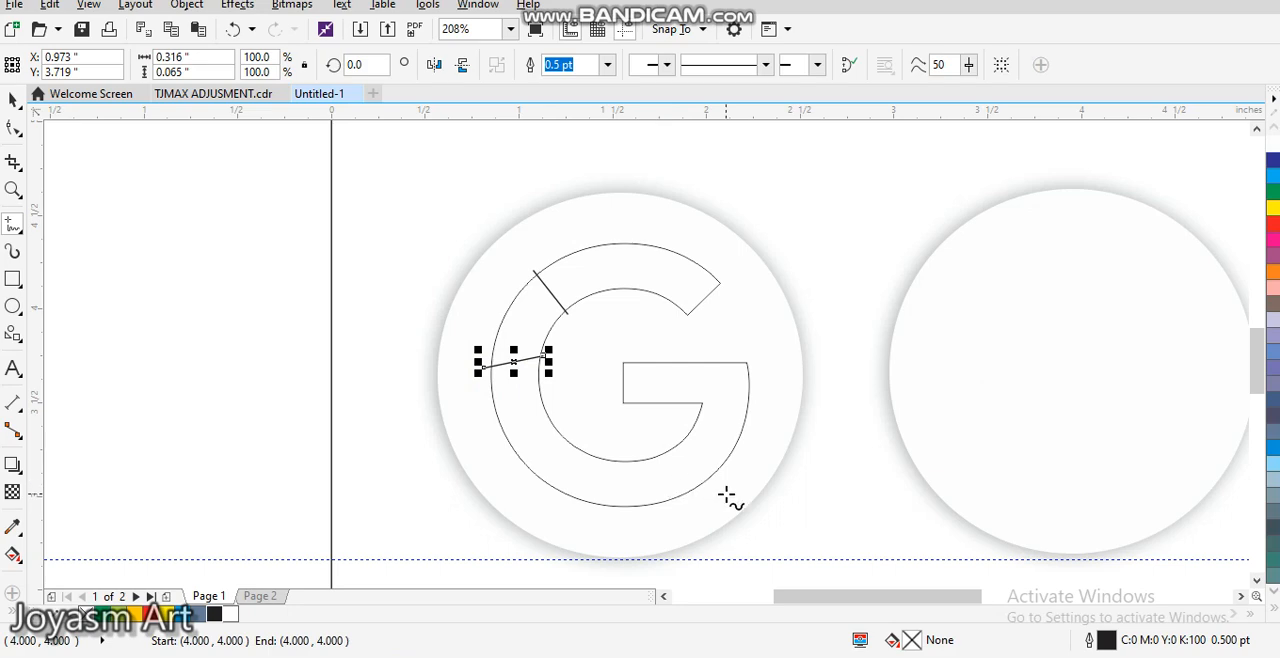
pyautogui.moveTo(665, 457)
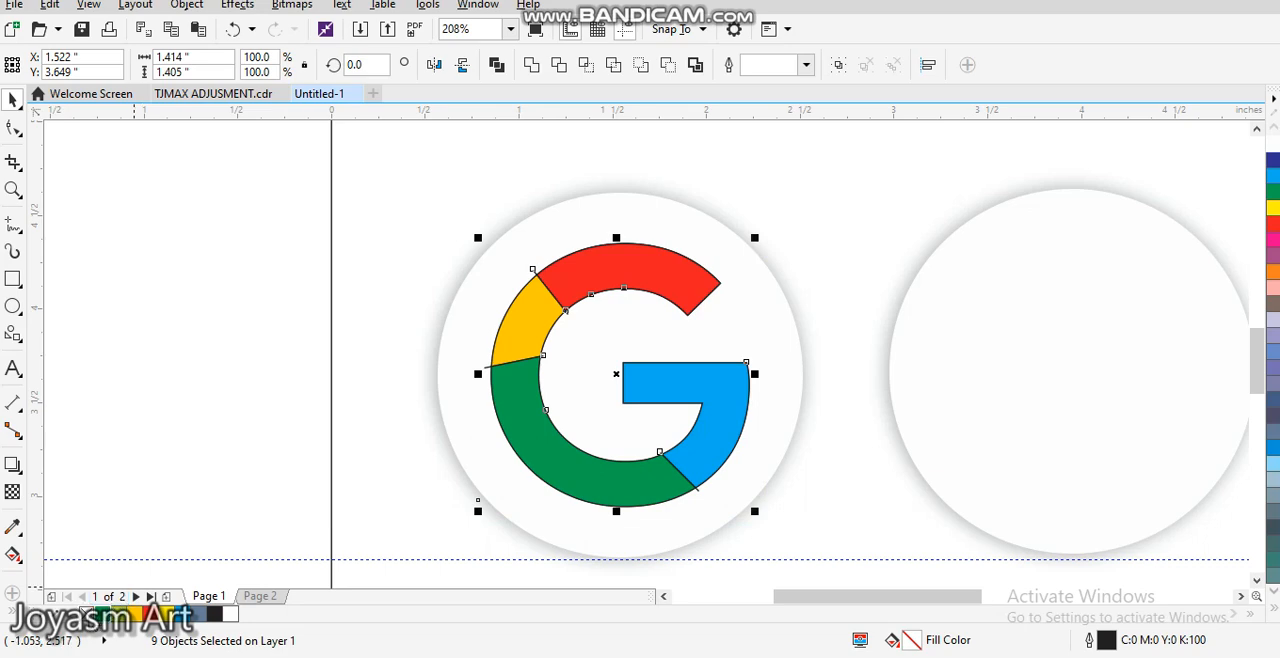
# Step: Deselect everything to view the finished red, yellow, green and blue G
pyautogui.click(222, 298)
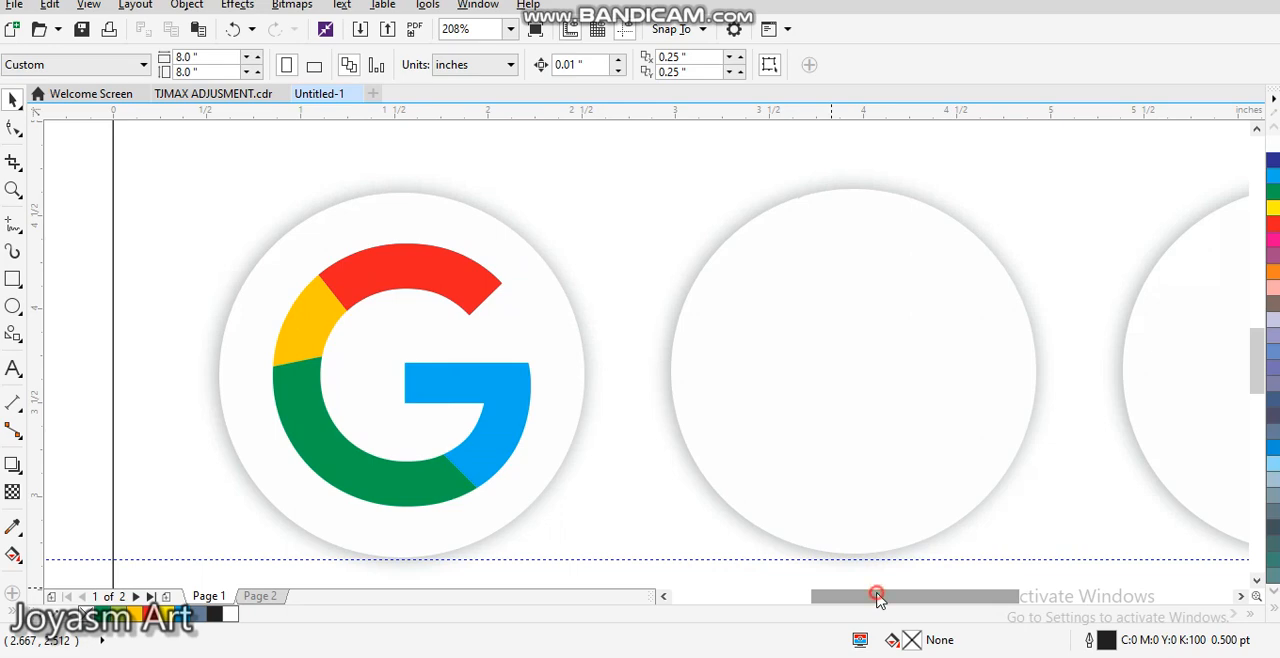
# Step: Draw a circle inside the second white circle and centre it there
pyautogui.moveTo(878, 597); pyautogui.dragTo(908, 597)
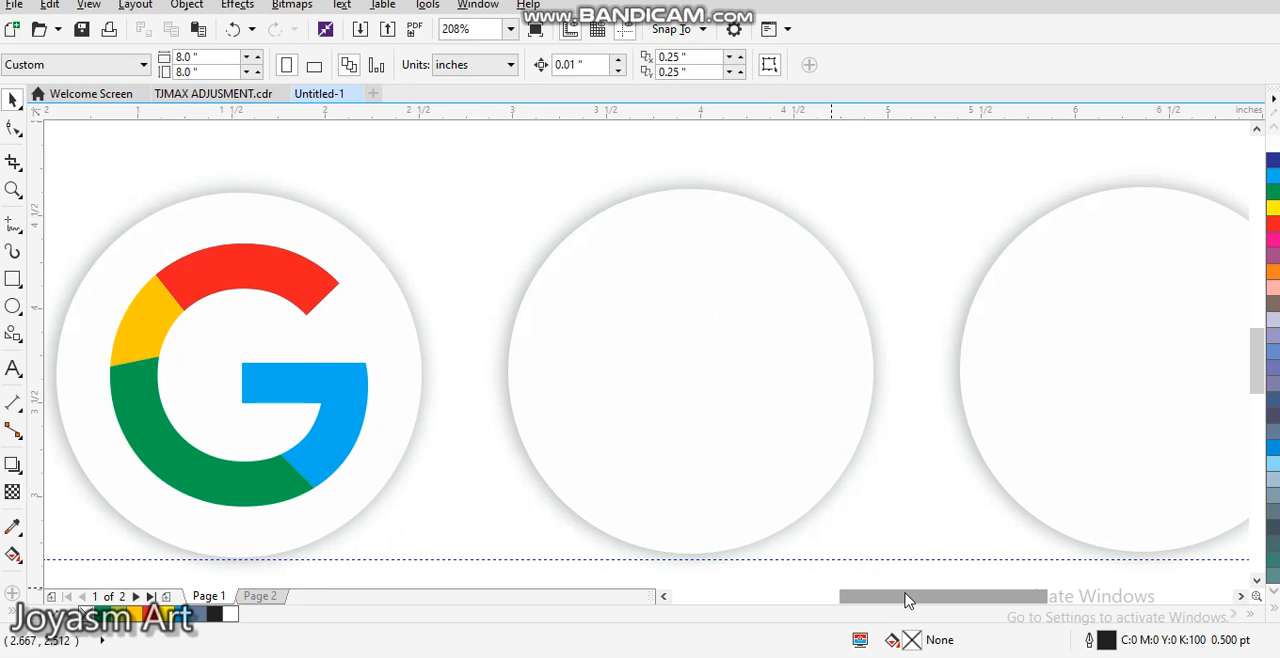
pyautogui.moveTo(475, 407)
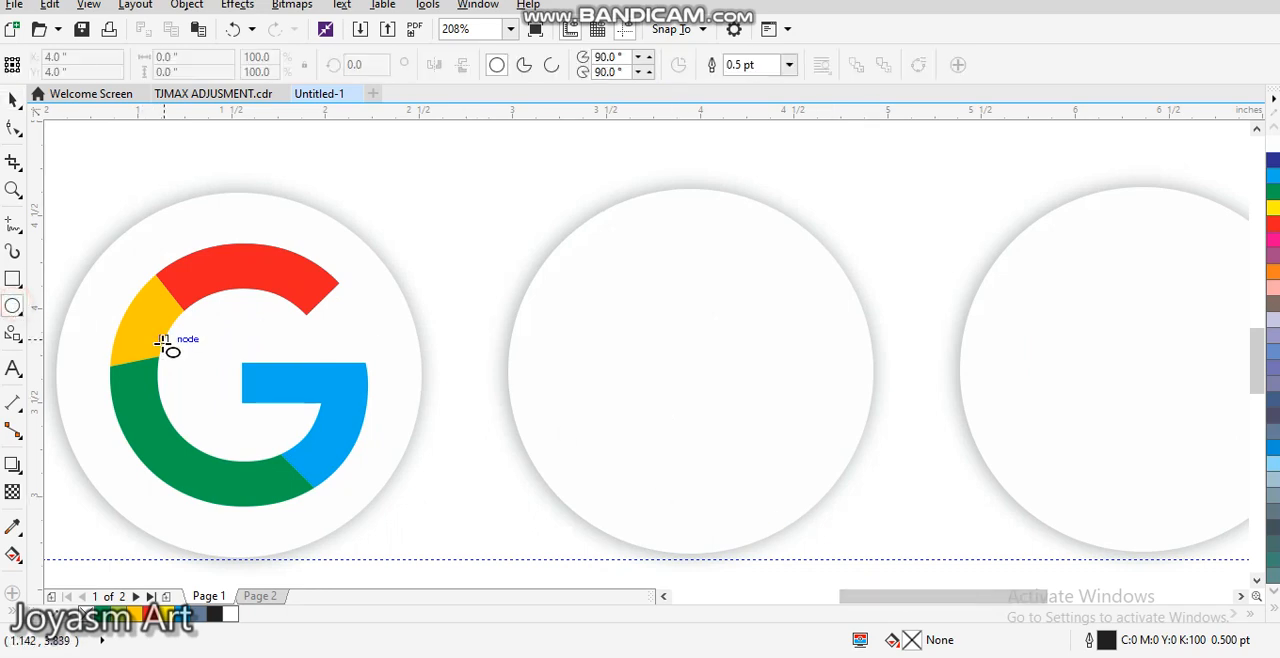
pyautogui.moveTo(663, 288)
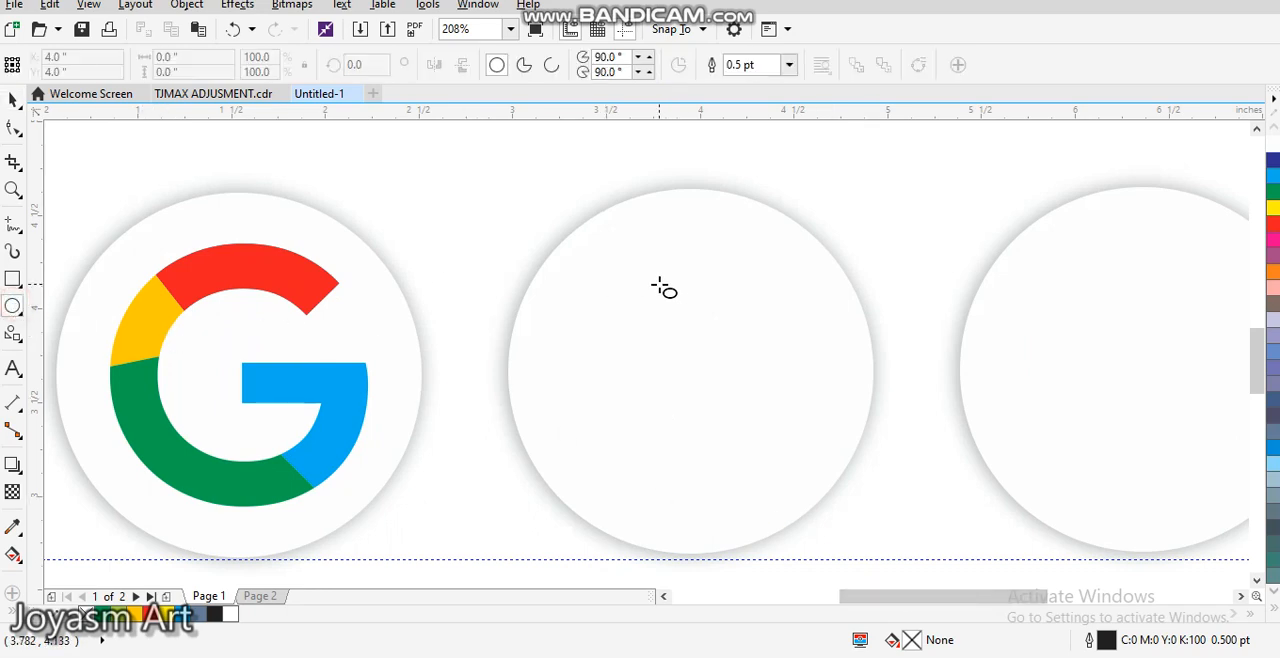
pyautogui.moveTo(592, 288)
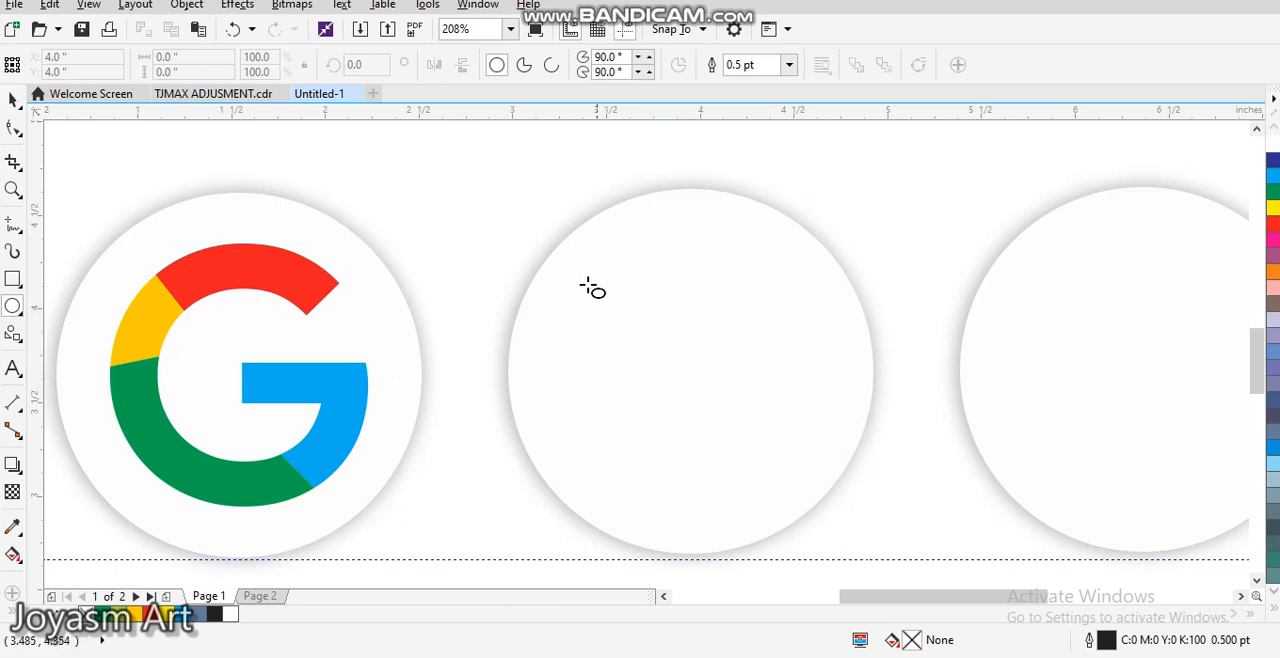
pyautogui.moveTo(593, 290); pyautogui.dragTo(640, 280)
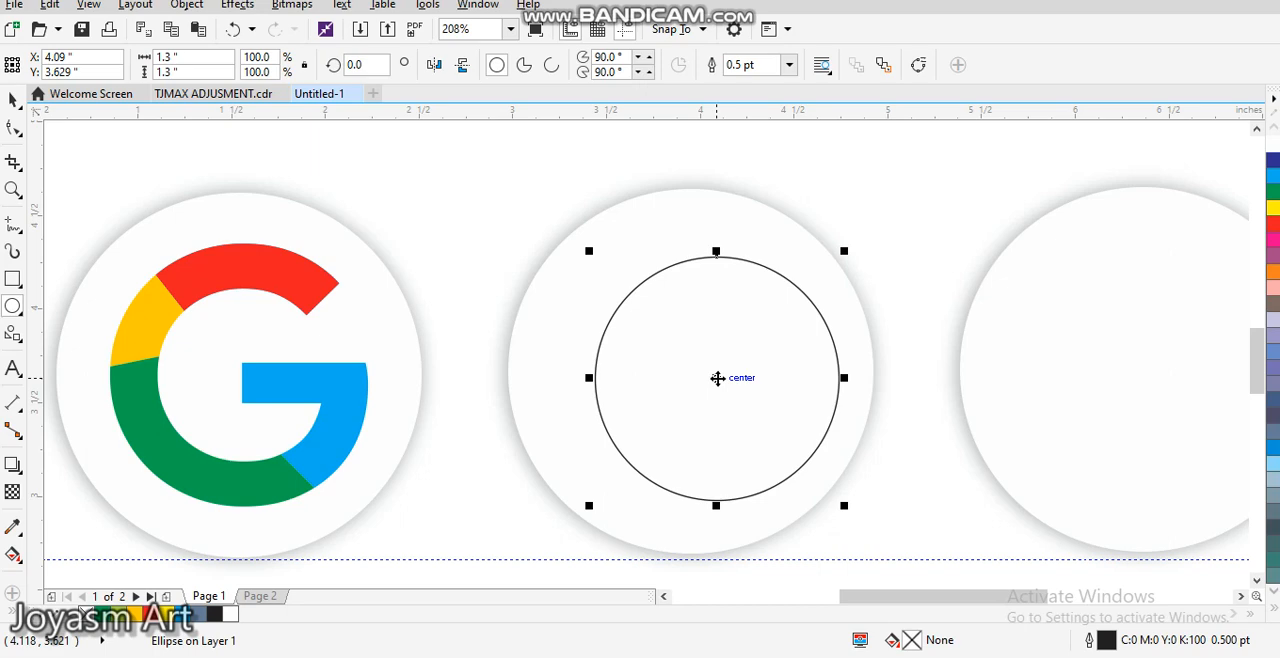
pyautogui.moveTo(717, 377); pyautogui.dragTo(688, 375)
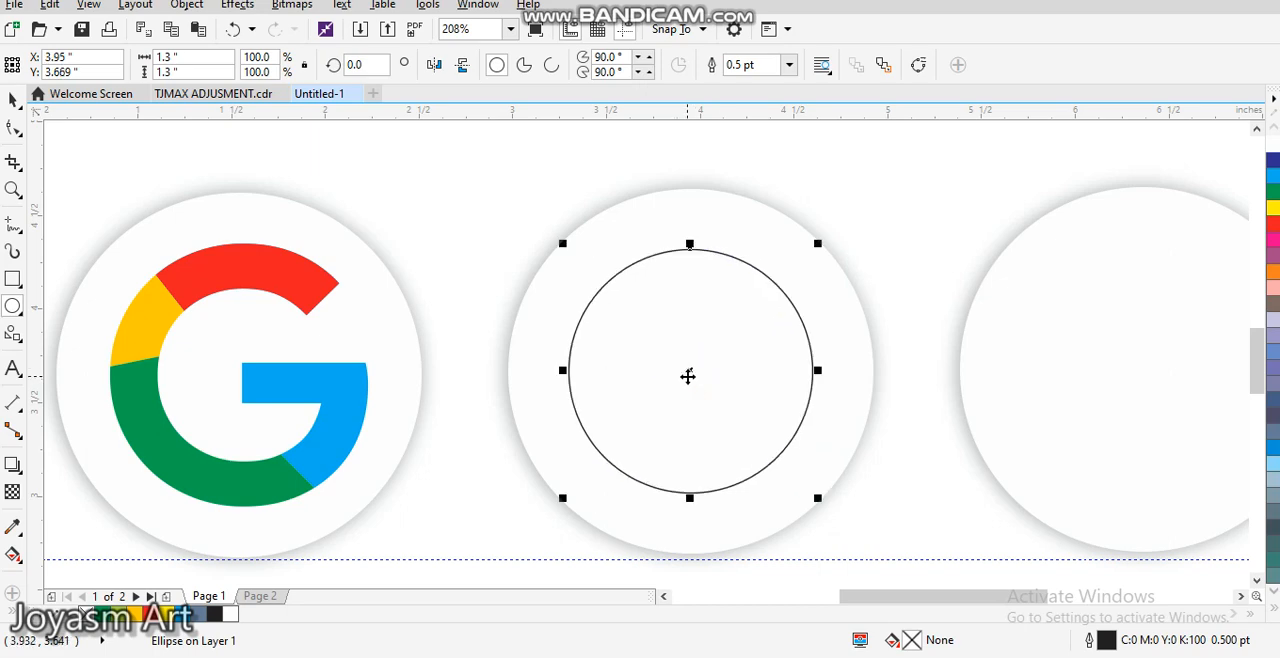
pyautogui.moveTo(819, 244)
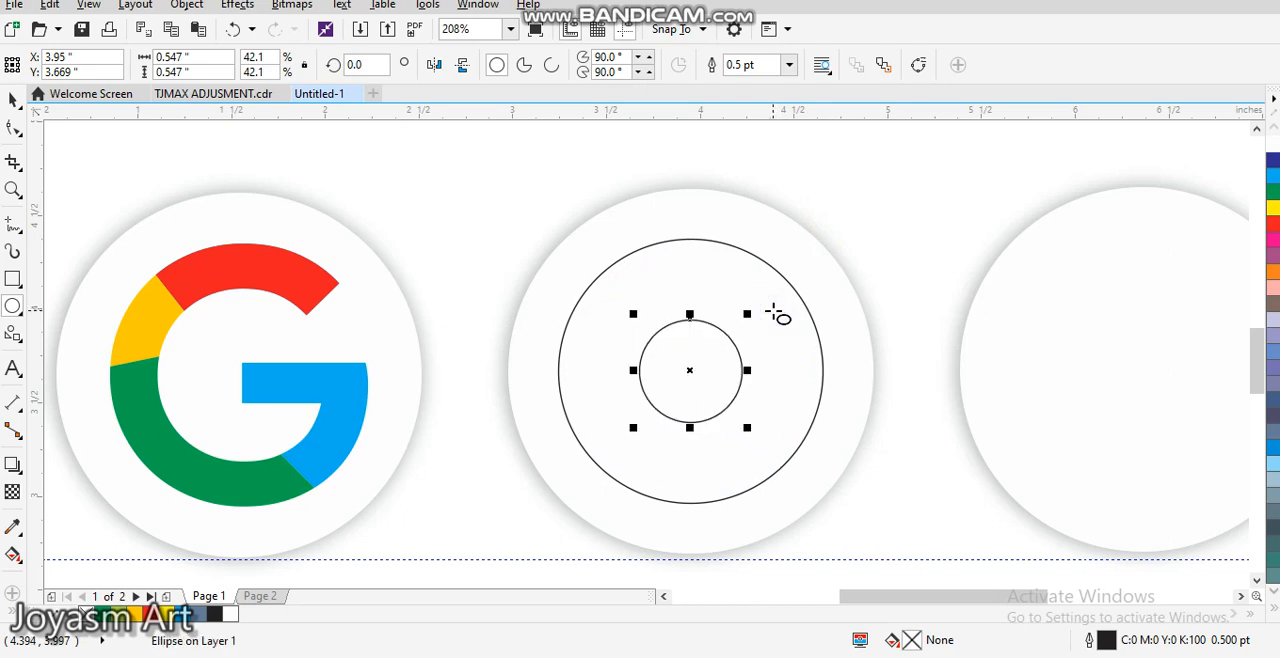
pyautogui.moveTo(595, 302)
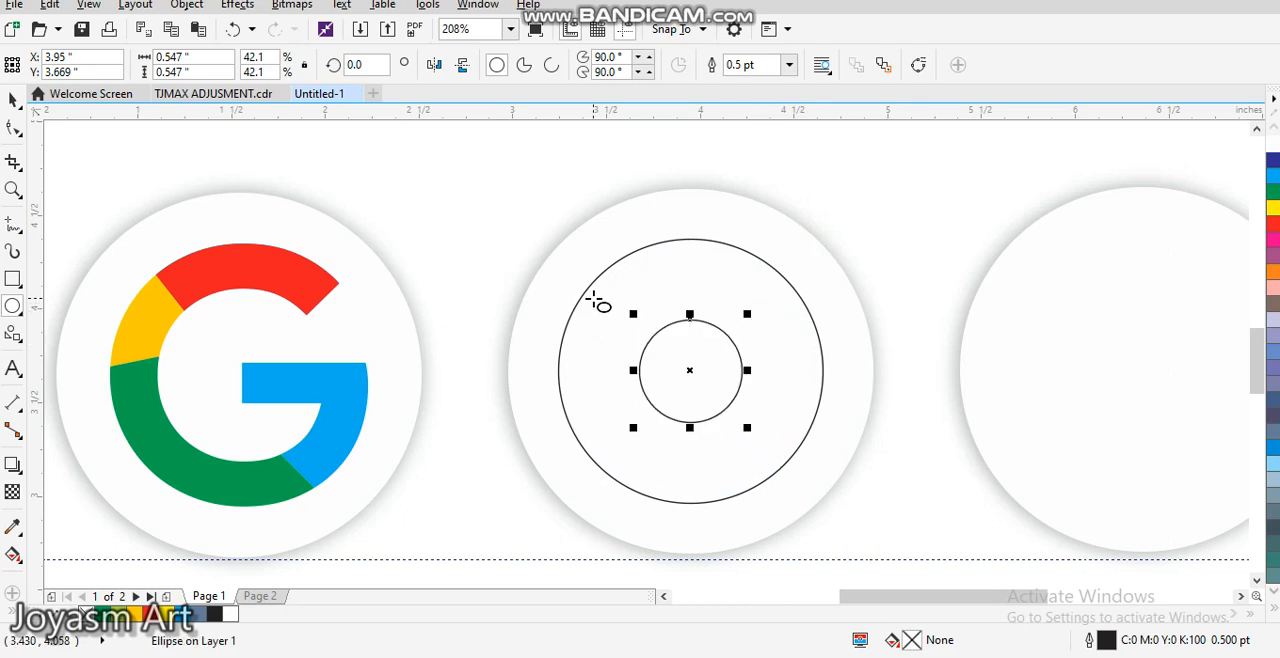
pyautogui.moveTo(100, 140)
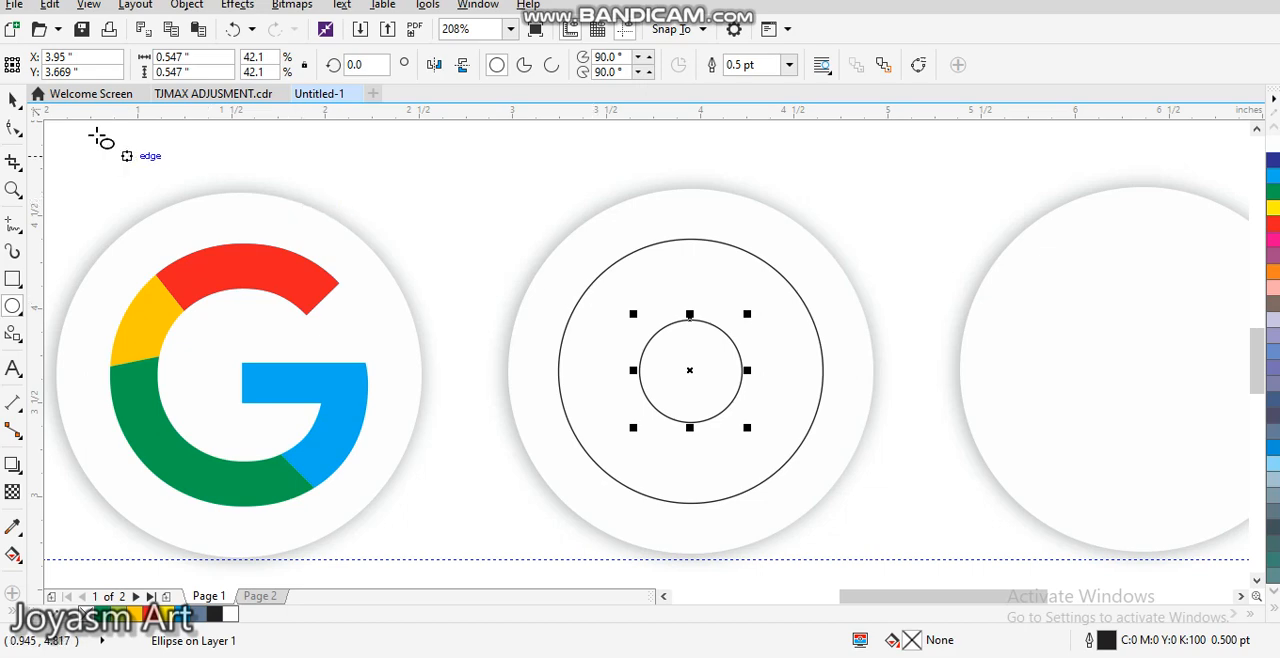
pyautogui.moveTo(585, 252)
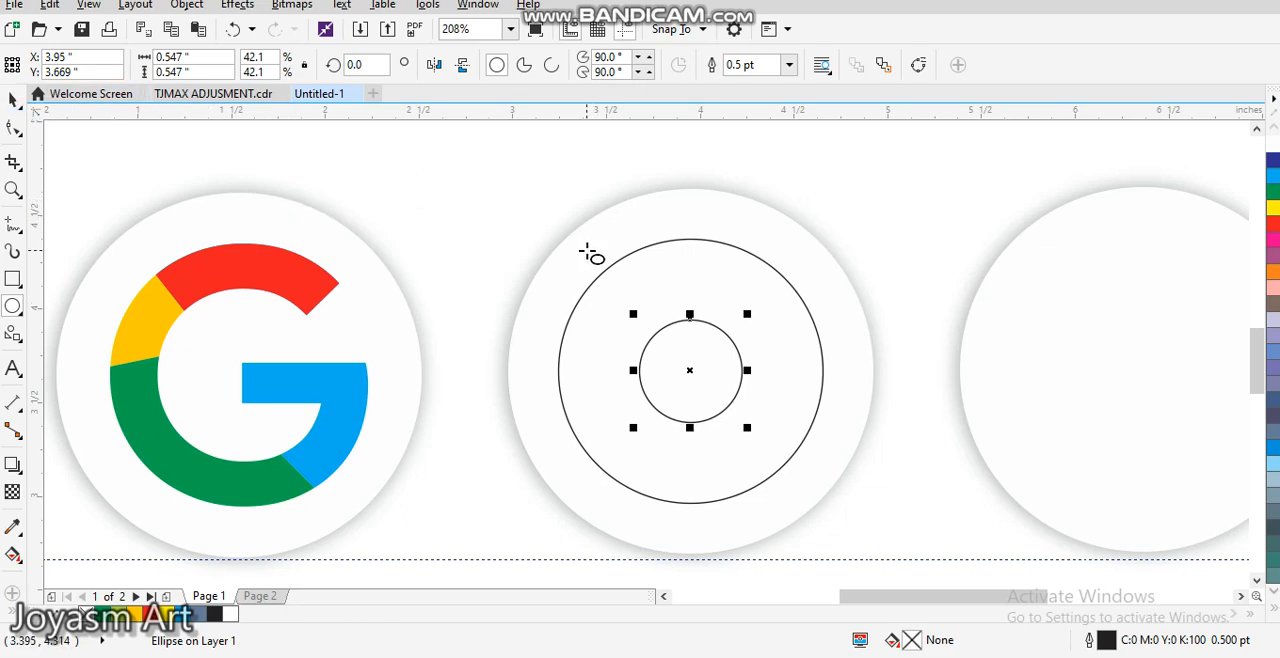
pyautogui.moveTo(589, 287)
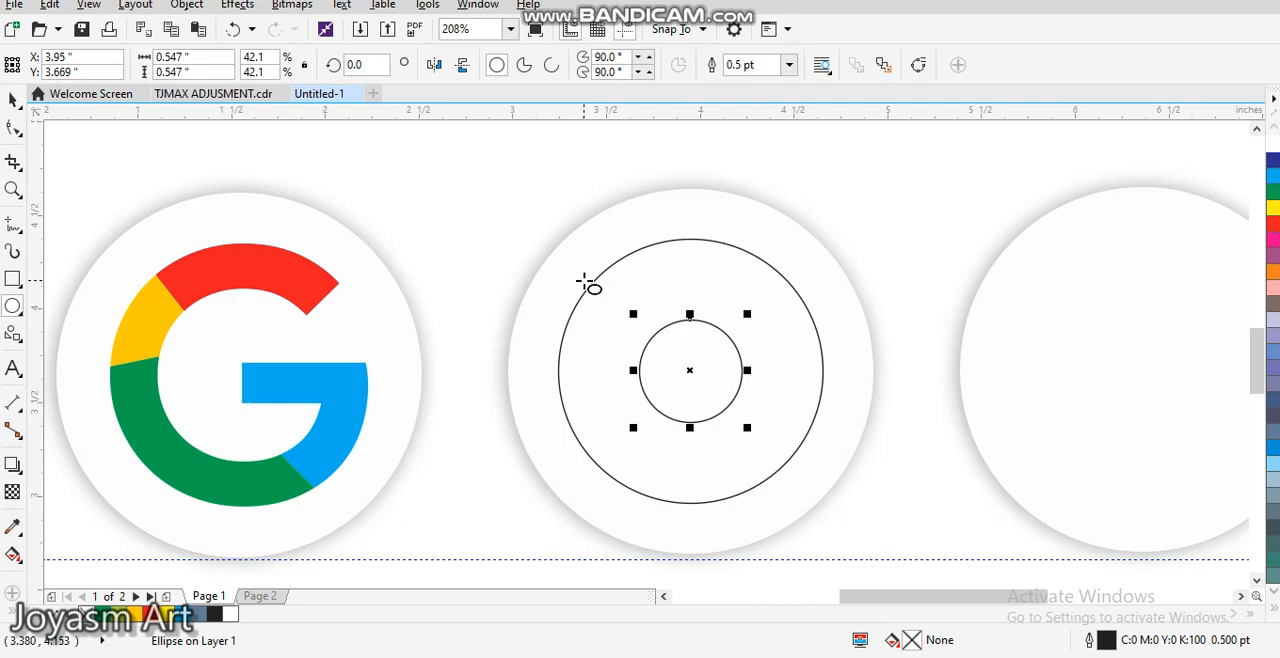
# Step: Select the white background circle and switch to the 2-Point Line tool
pyautogui.click(582, 283)
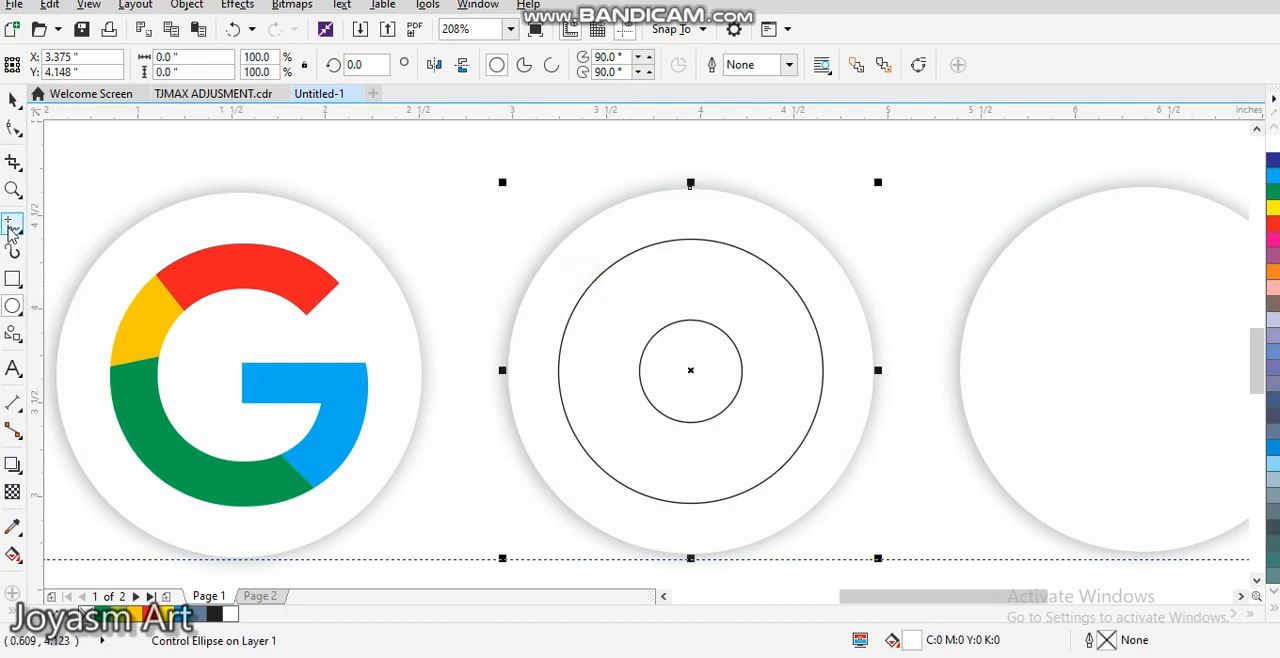
pyautogui.click(13, 224)
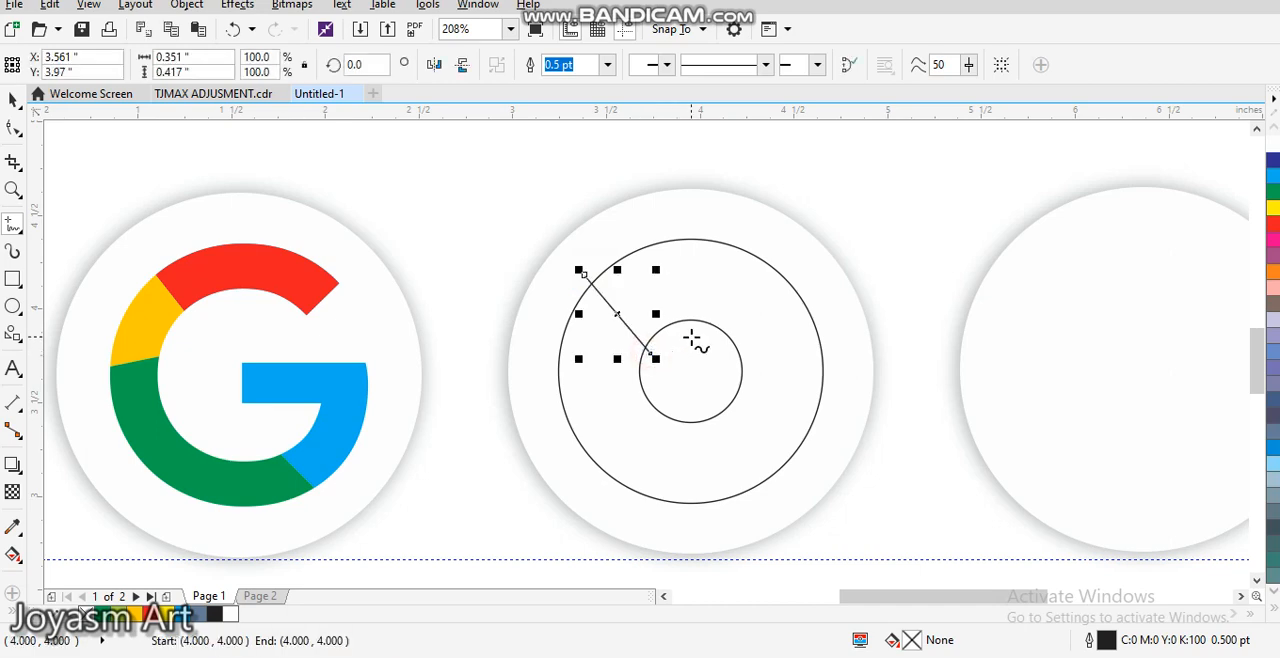
pyautogui.moveTo(717, 328)
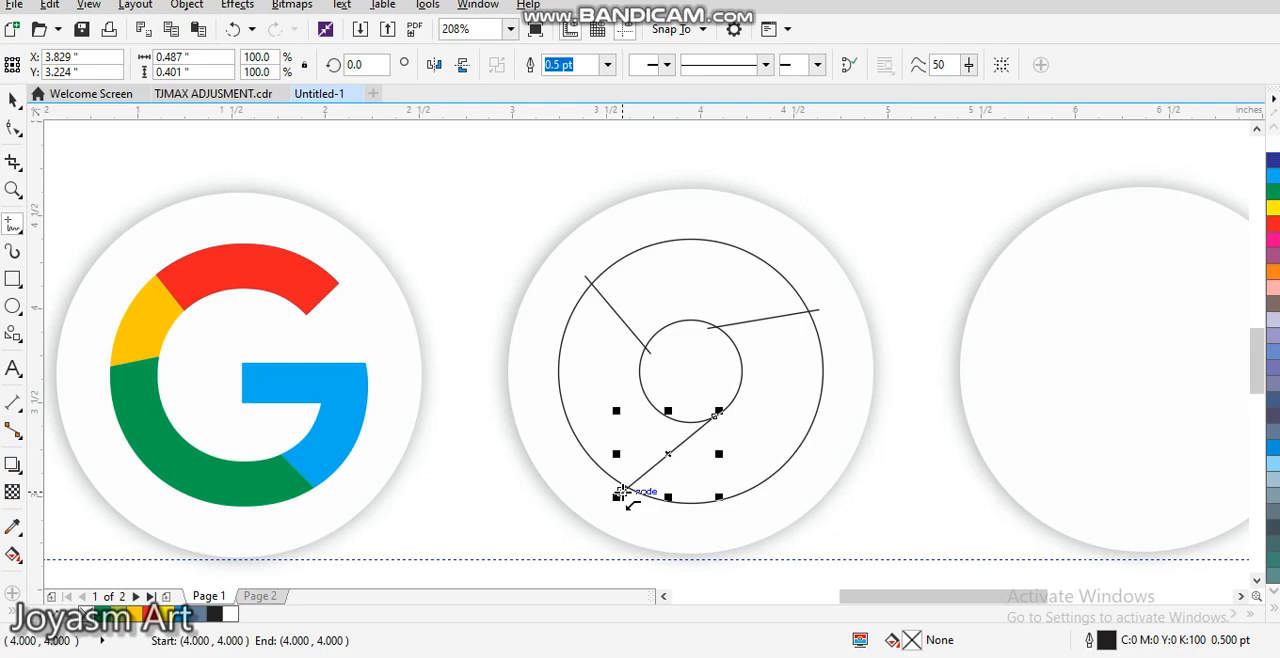
pyautogui.moveTo(720, 410)
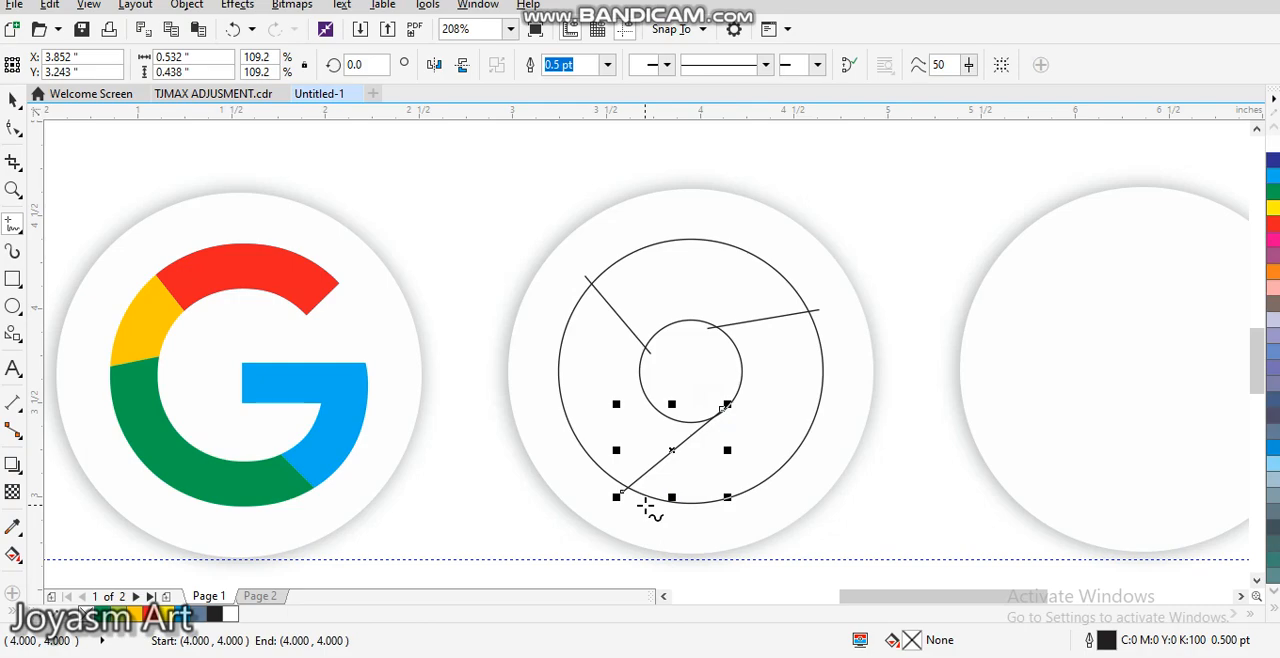
pyautogui.moveTo(380, 393)
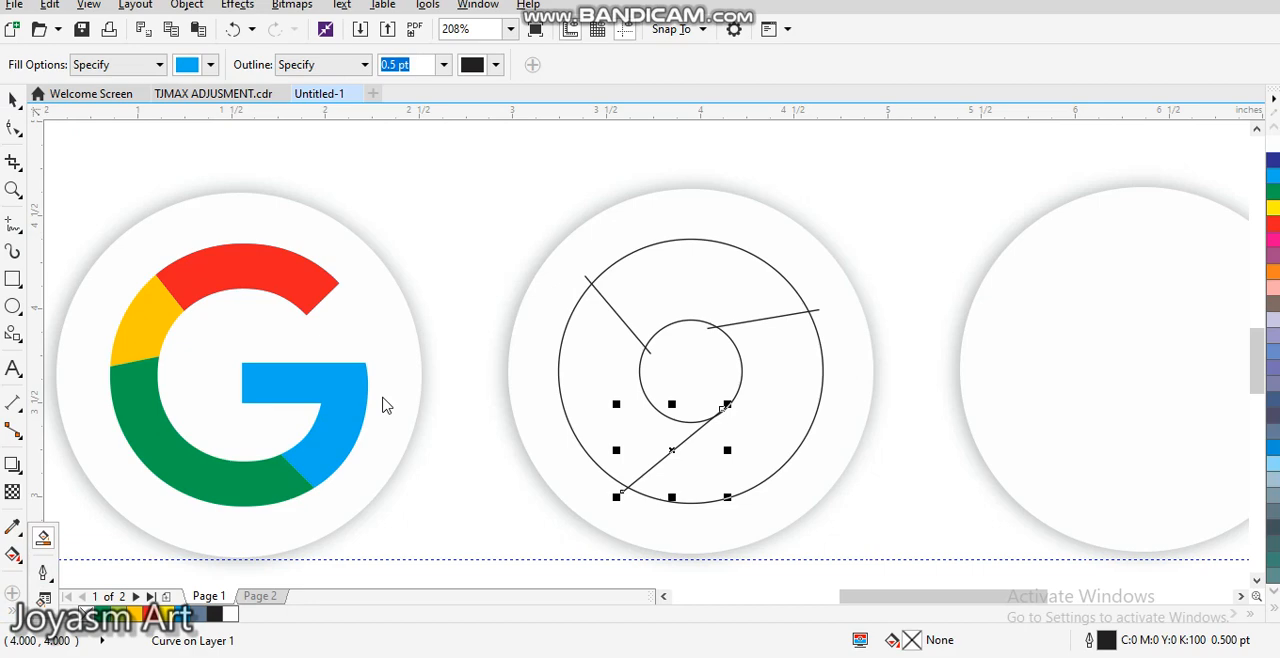
pyautogui.moveTo(652, 301)
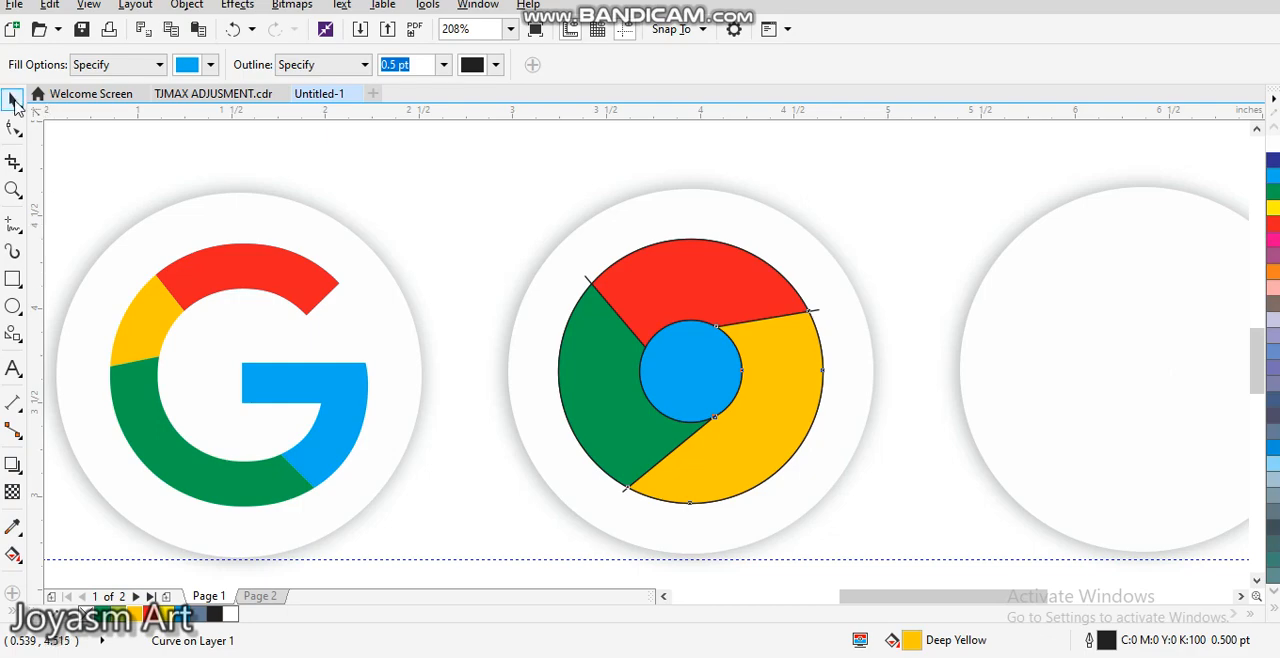
# Step: Set the blue centre circle's outline width to 4 pt, via 2 pt first
pyautogui.click(14, 102)
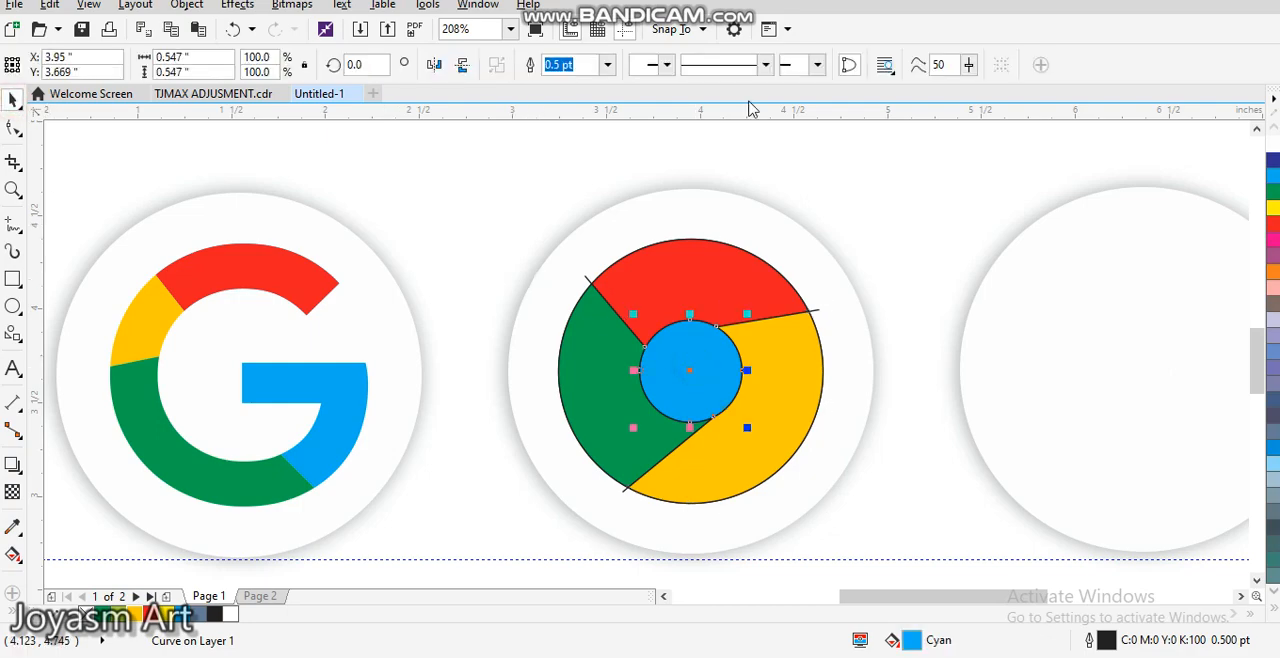
pyautogui.click(606, 64)
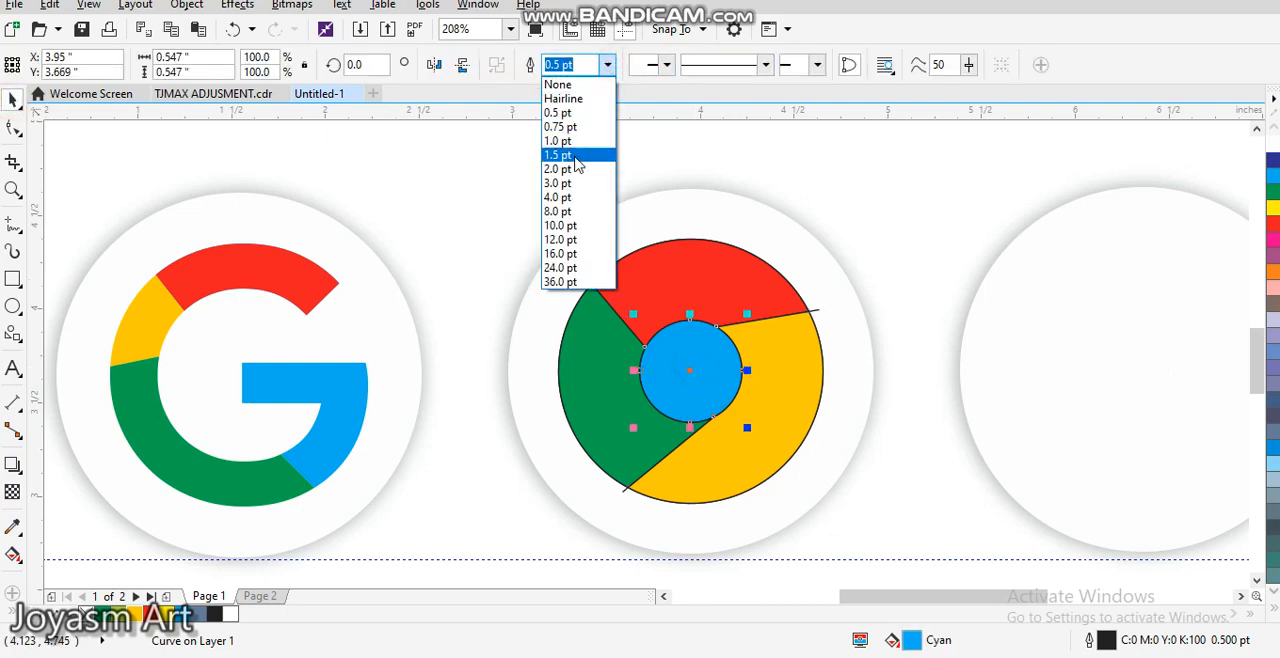
pyautogui.click(558, 168)
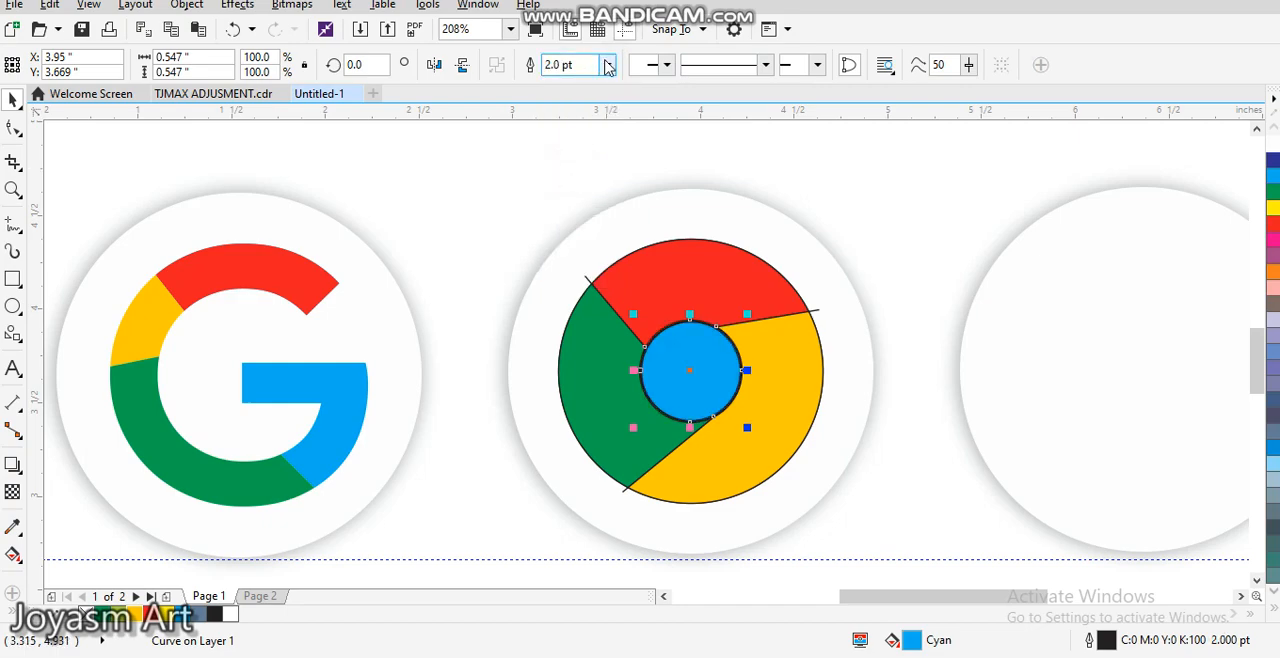
pyautogui.click(607, 64)
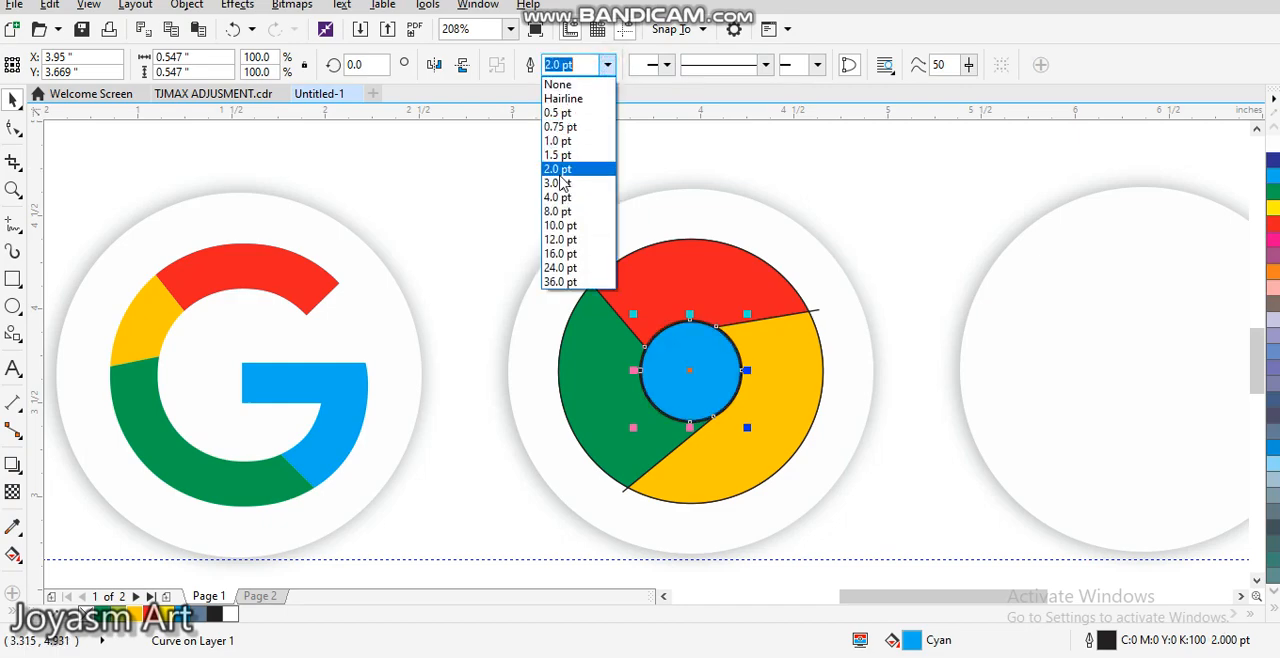
pyautogui.click(558, 197)
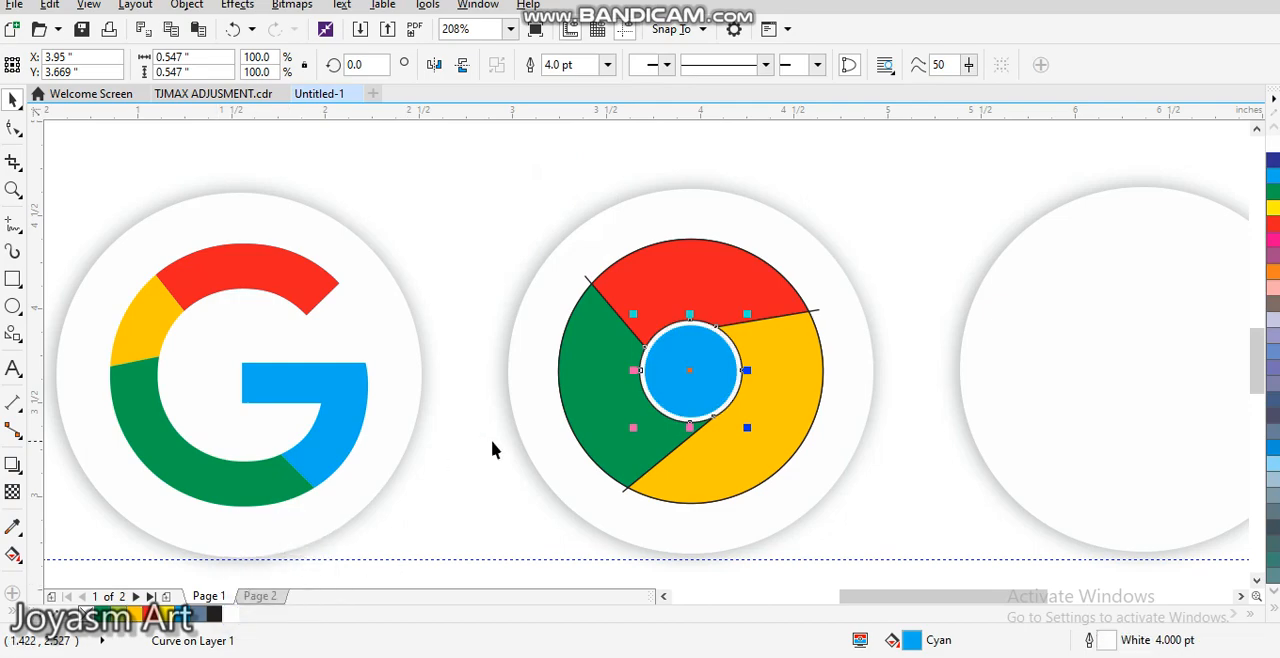
pyautogui.moveTo(545, 205)
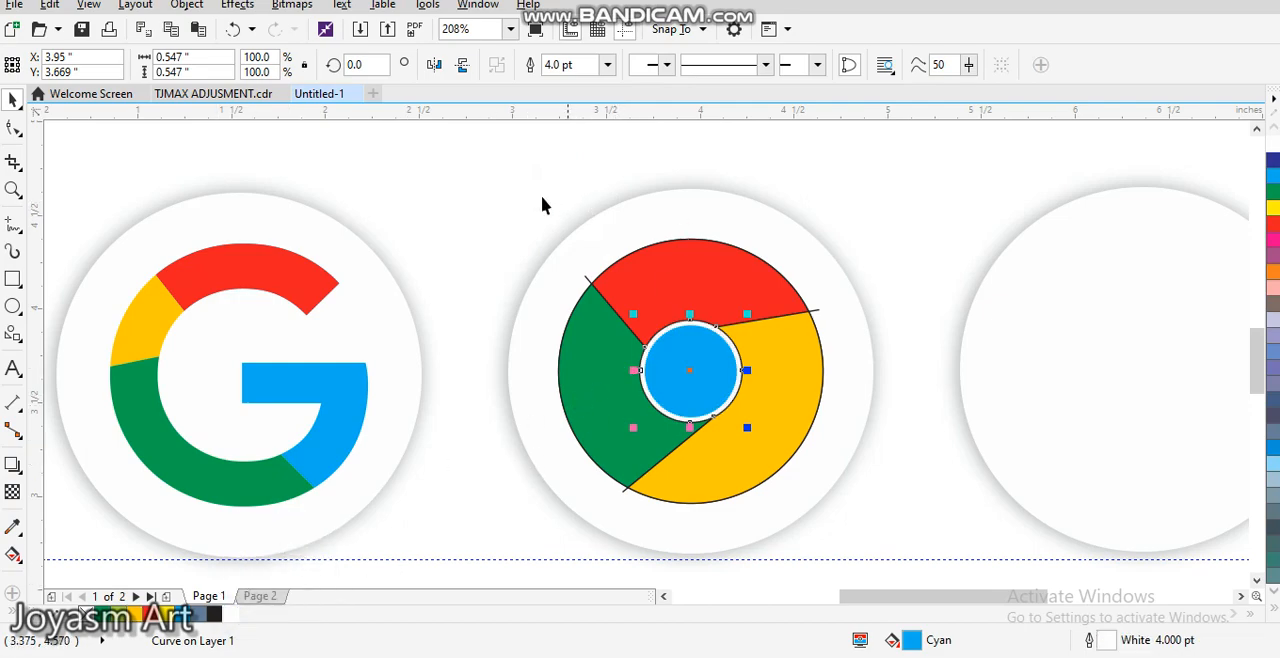
pyautogui.moveTo(511, 230)
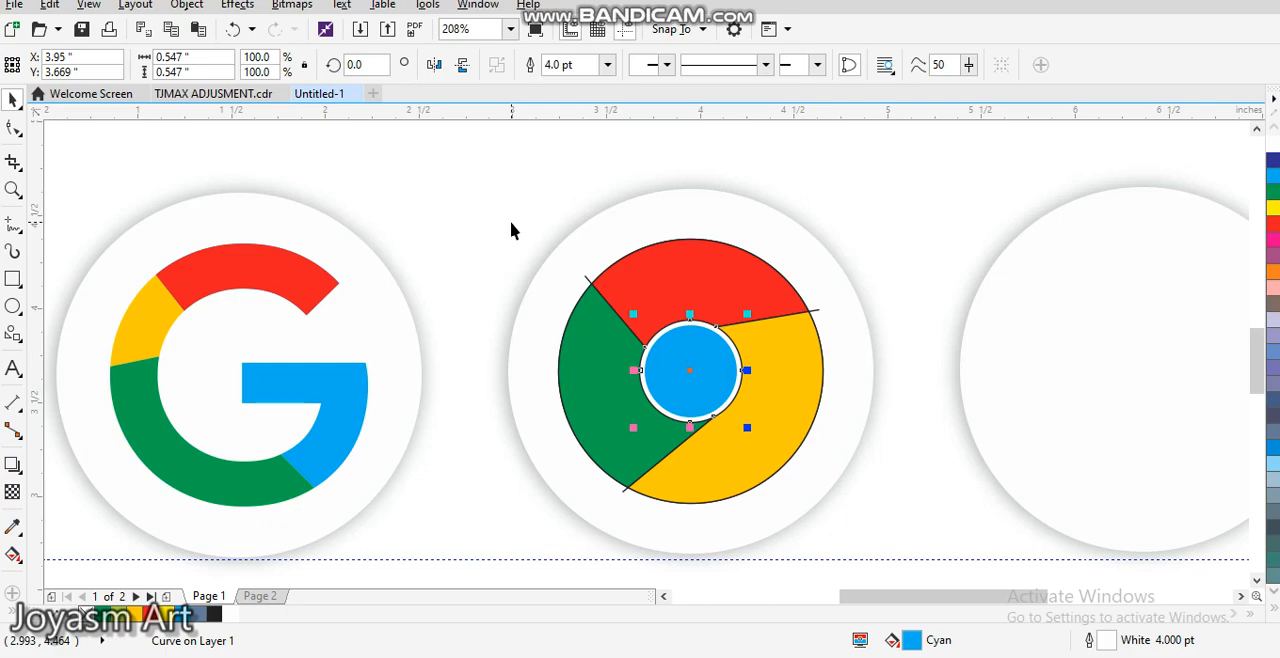
pyautogui.moveTo(668, 165)
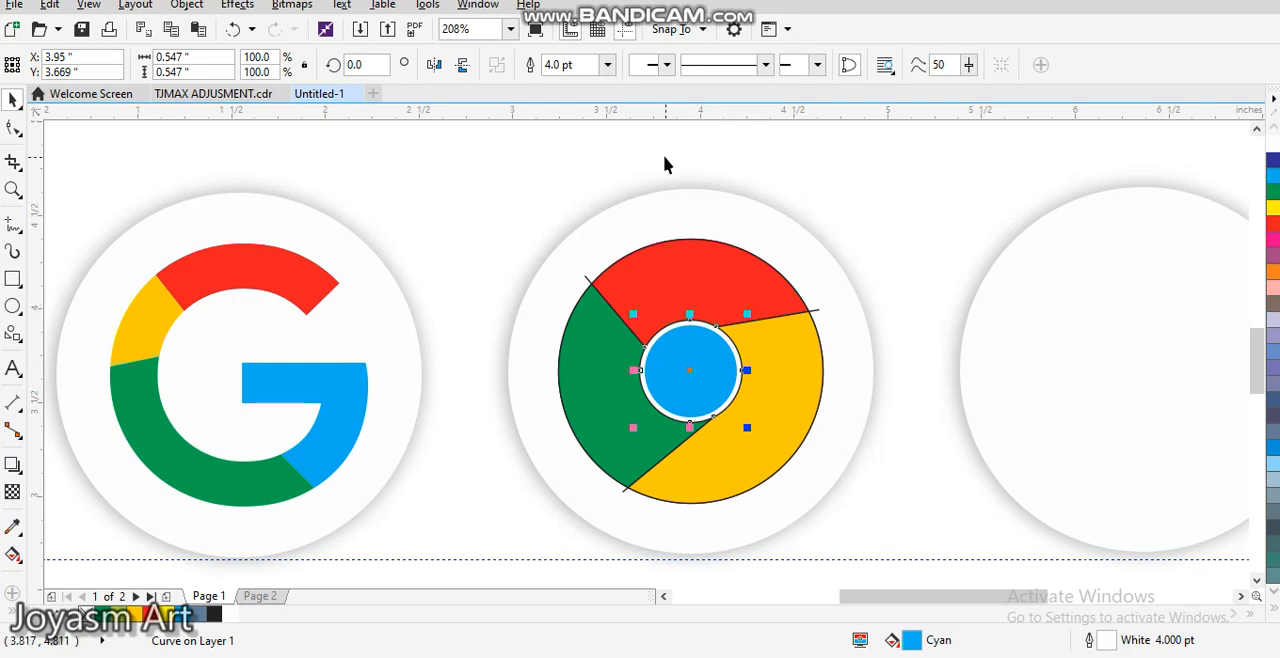
pyautogui.moveTo(660, 281)
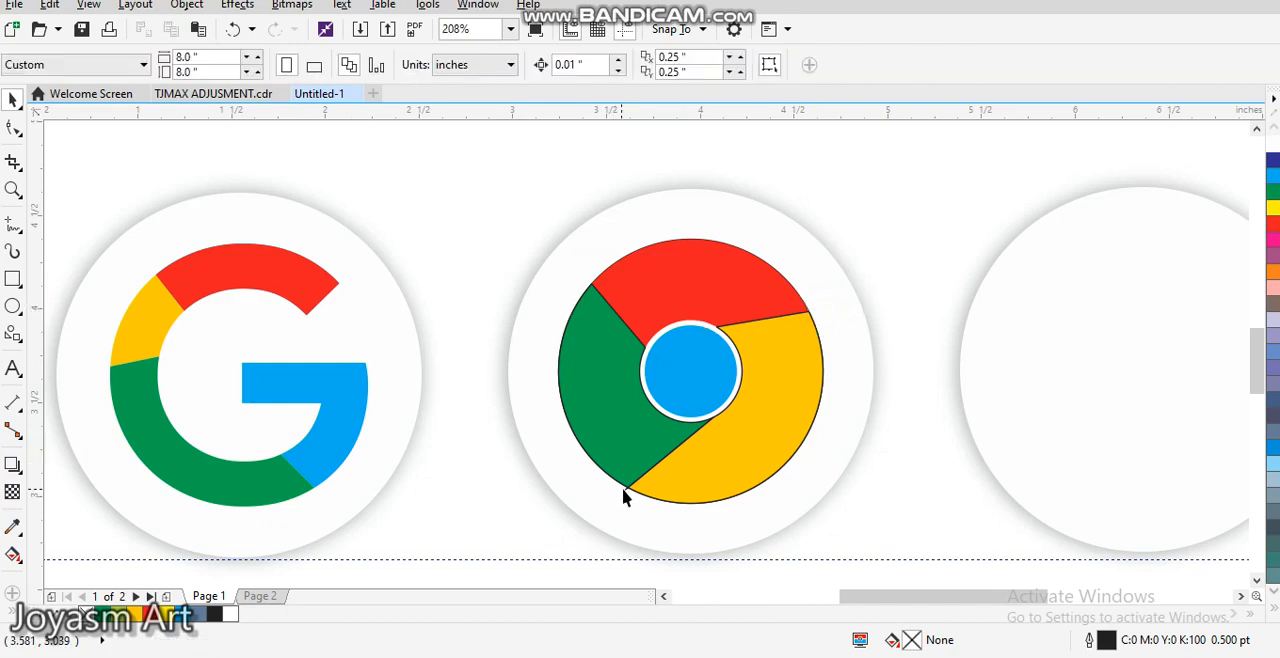
# Step: Click on the Chrome icon area while cleaning up stray line ends and outlines
pyautogui.click(625, 489)
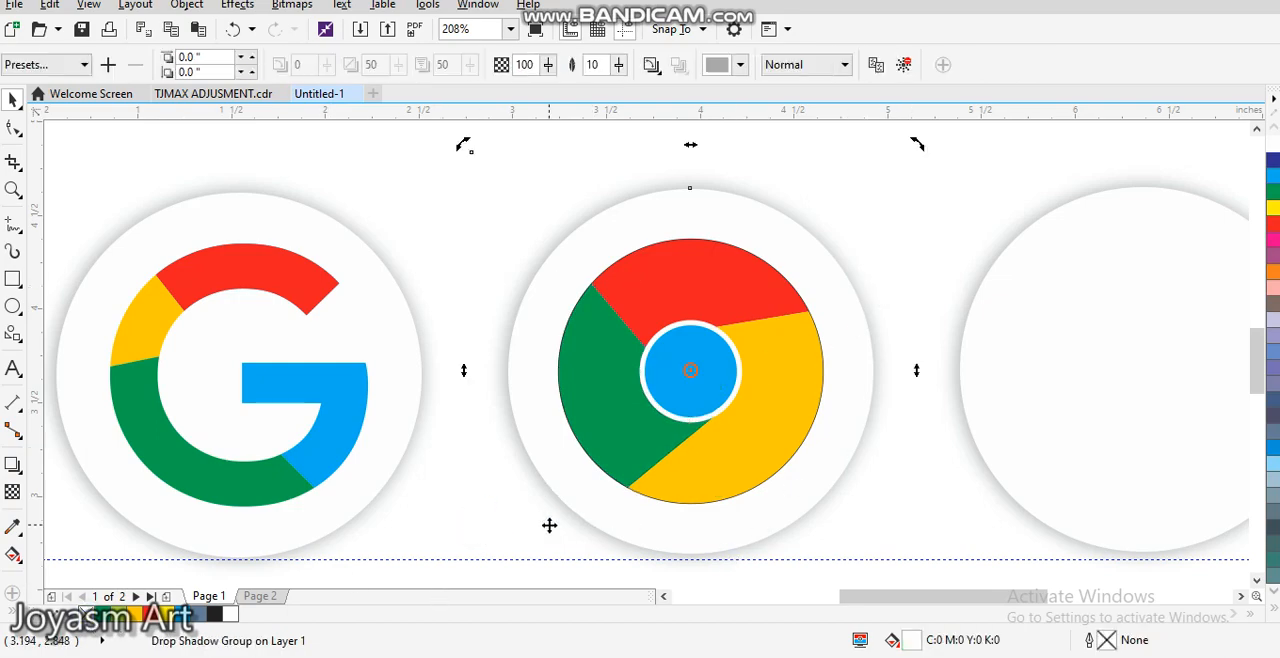
pyautogui.moveTo(484, 528)
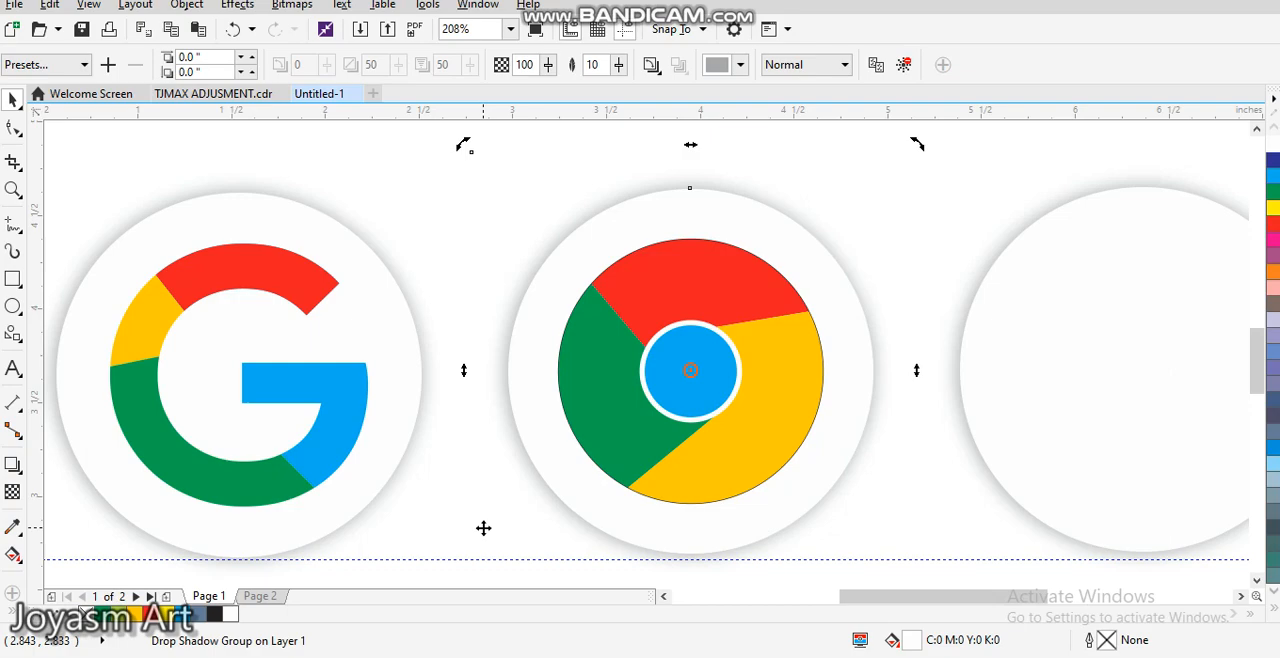
pyautogui.moveTo(88, 352)
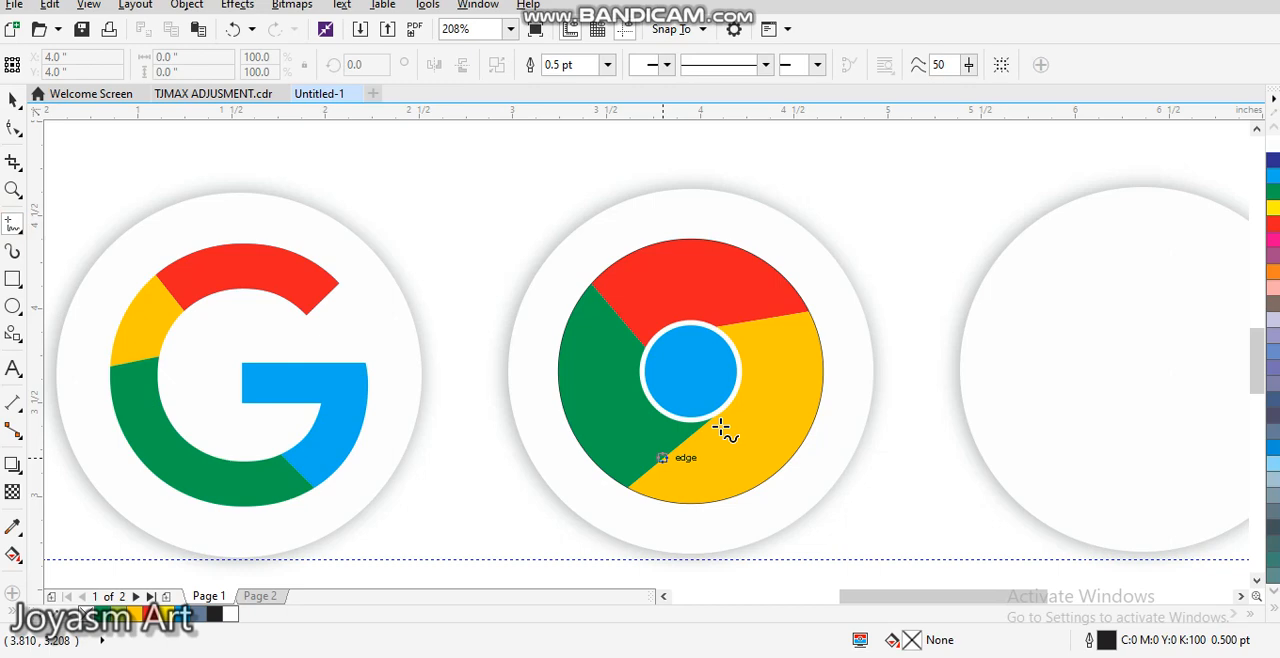
pyautogui.moveTo(695, 420)
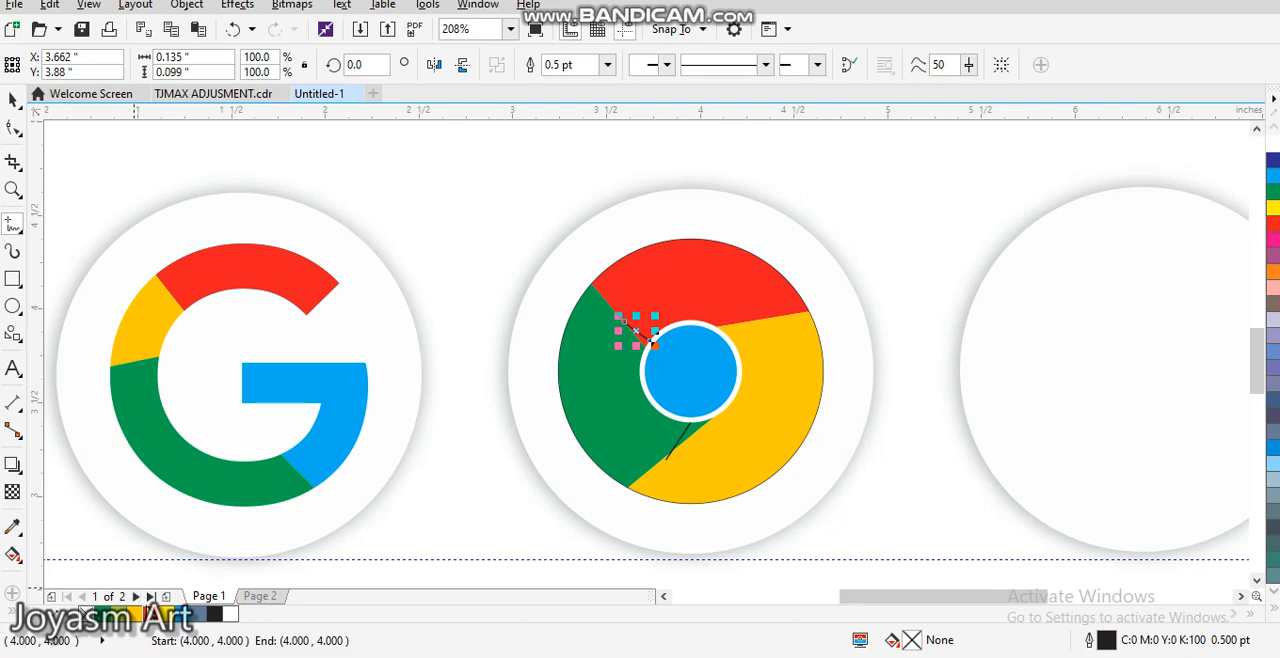
pyautogui.moveTo(148, 620)
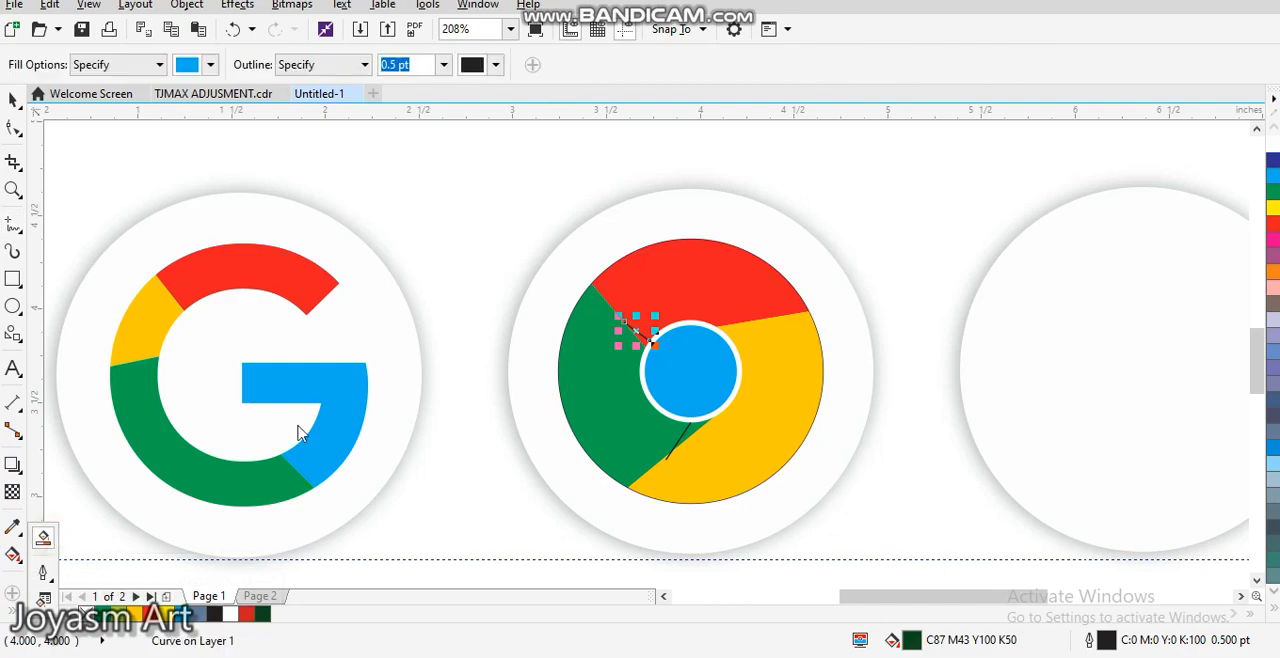
pyautogui.moveTo(520, 398)
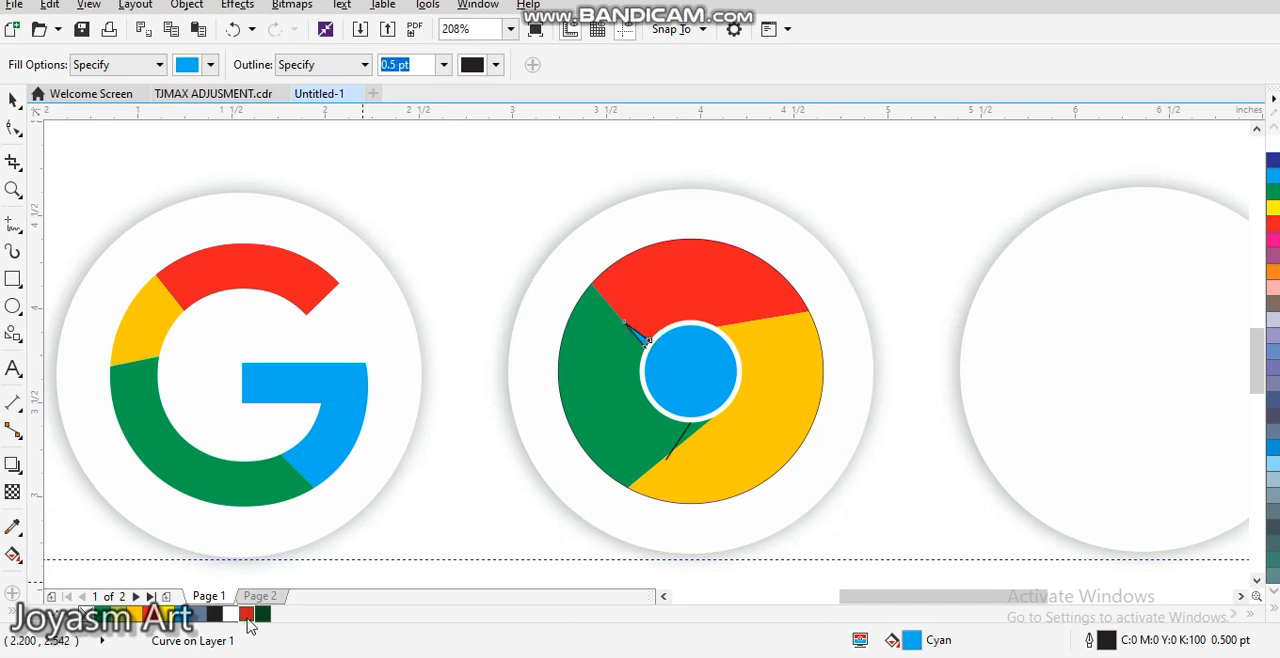
pyautogui.moveTo(262, 614)
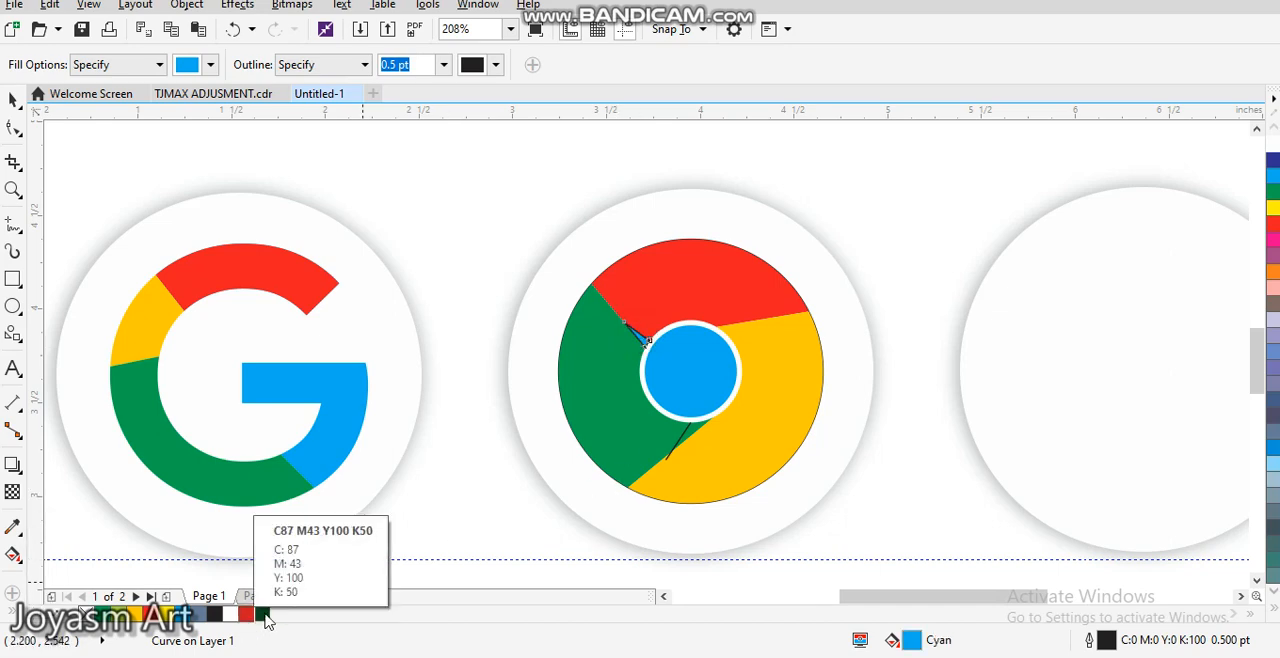
pyautogui.moveTo(246, 614)
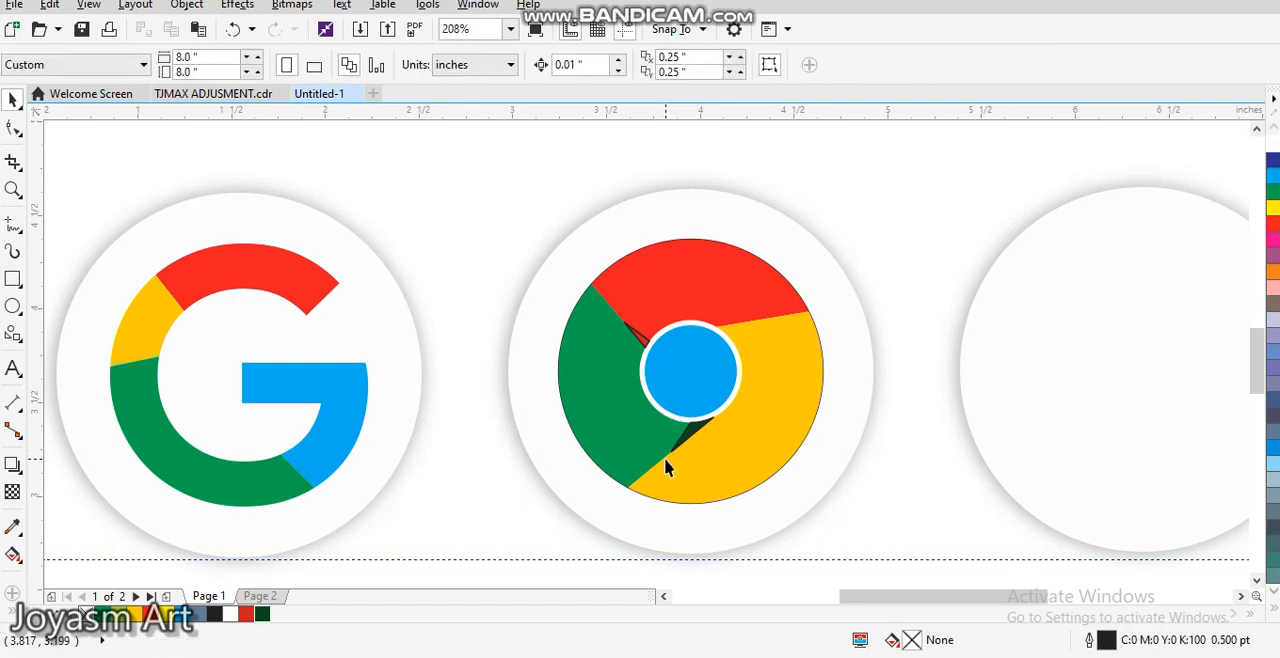
# Step: Select the lower shadow wedge, magnify the red-green seam, then view the whole page
pyautogui.click(690, 420)
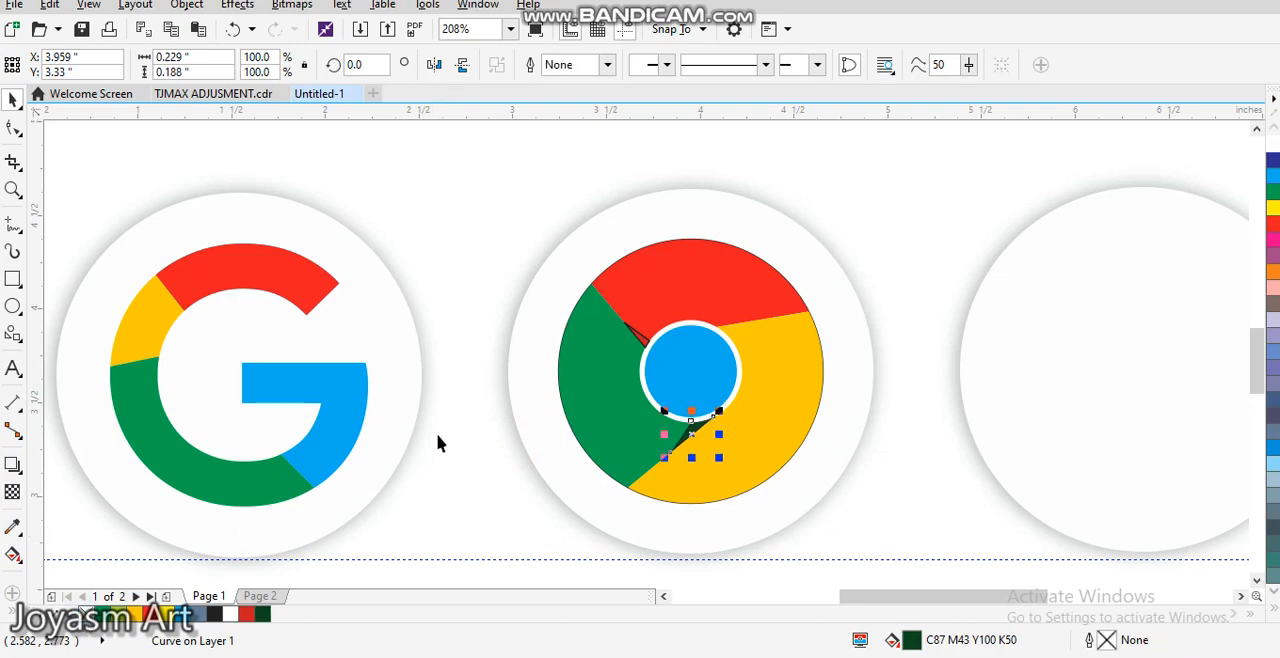
pyautogui.moveTo(650, 345)
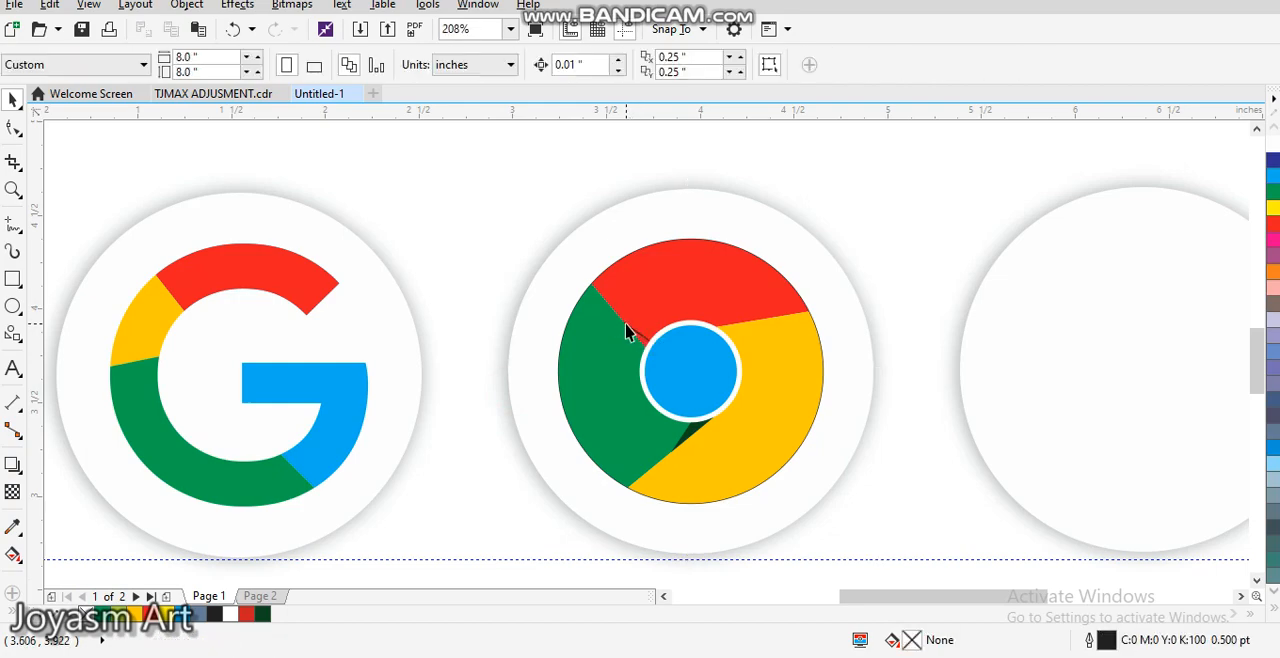
pyautogui.click(637, 330)
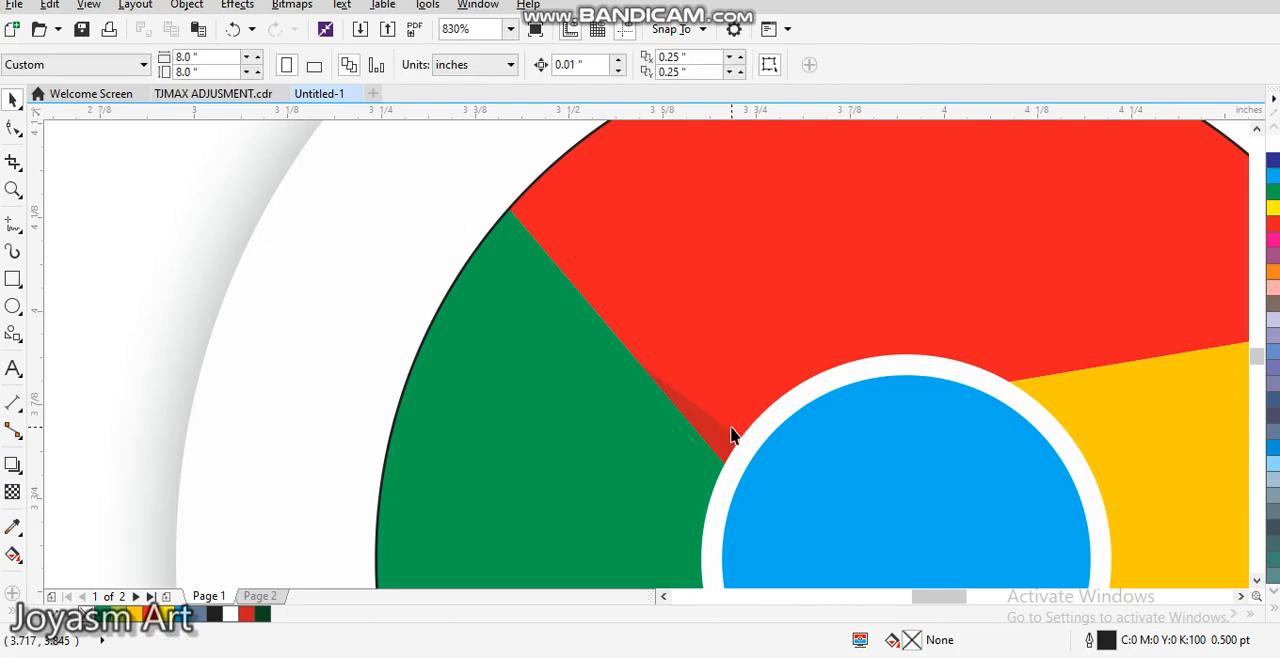
pyautogui.click(513, 28)
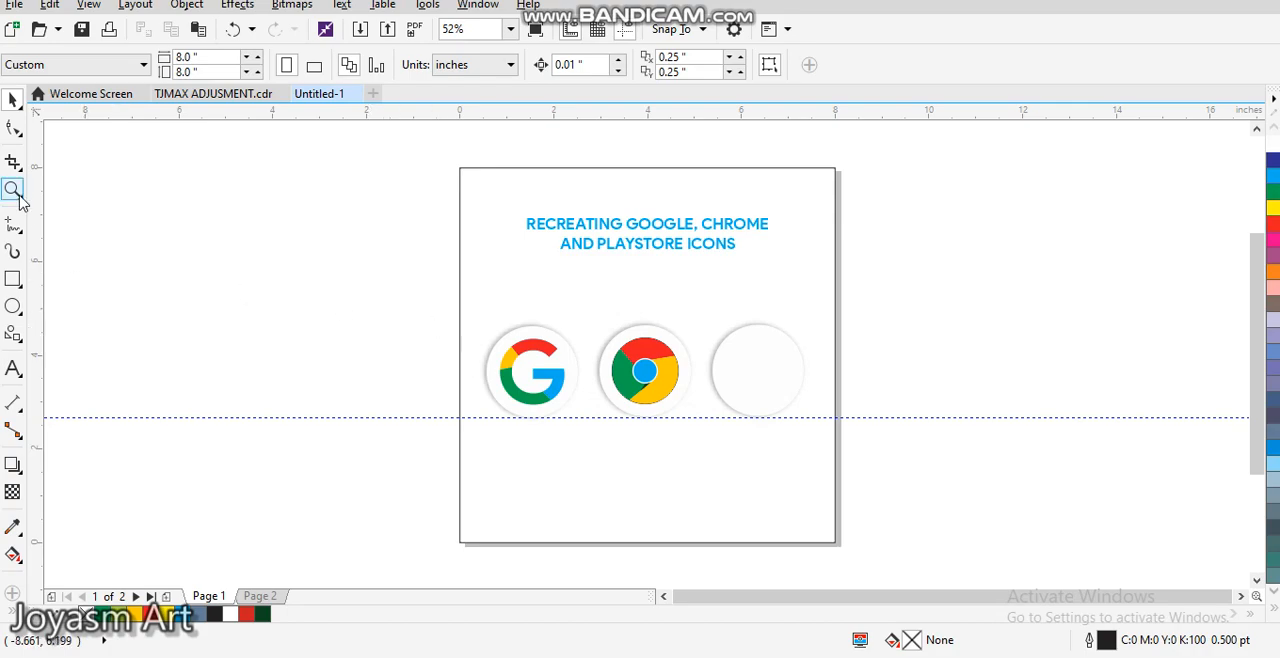
pyautogui.click(14, 190)
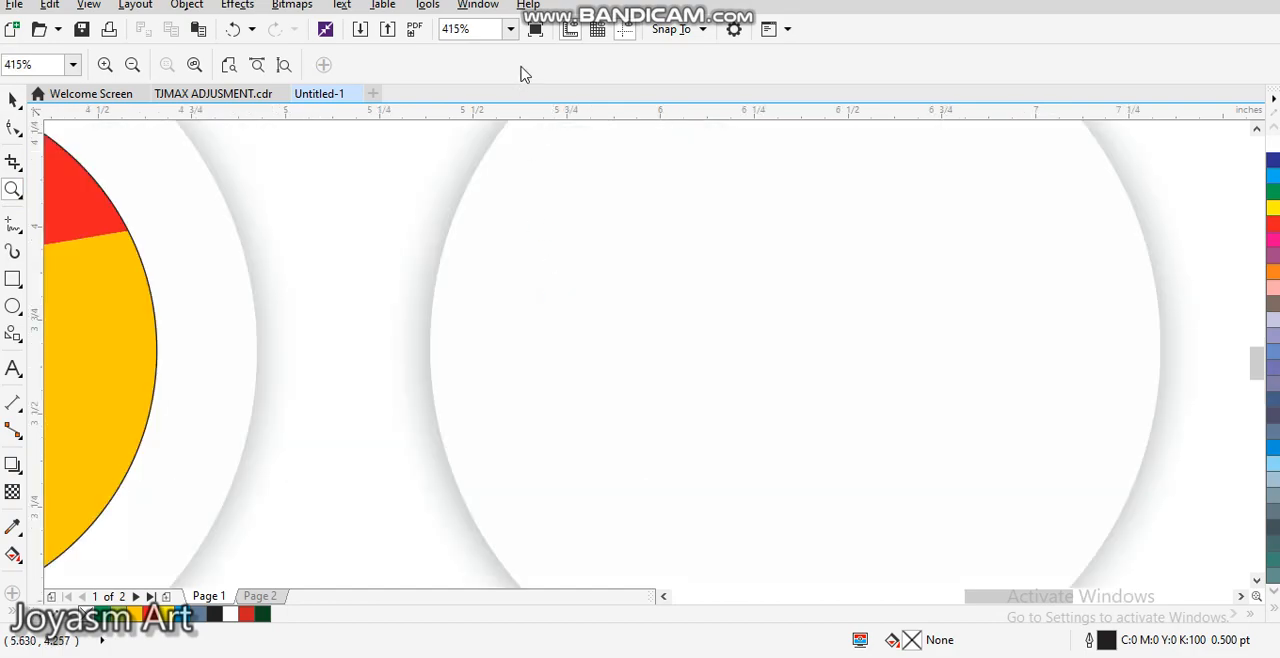
pyautogui.click(510, 28)
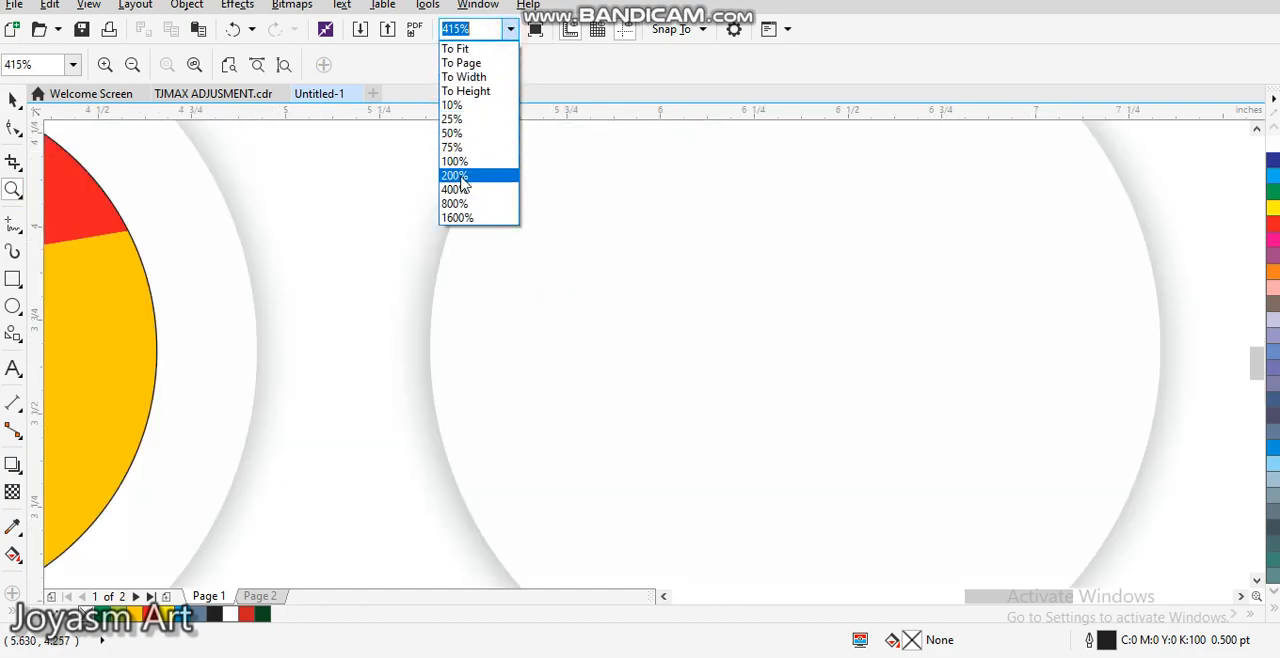
pyautogui.click(454, 175)
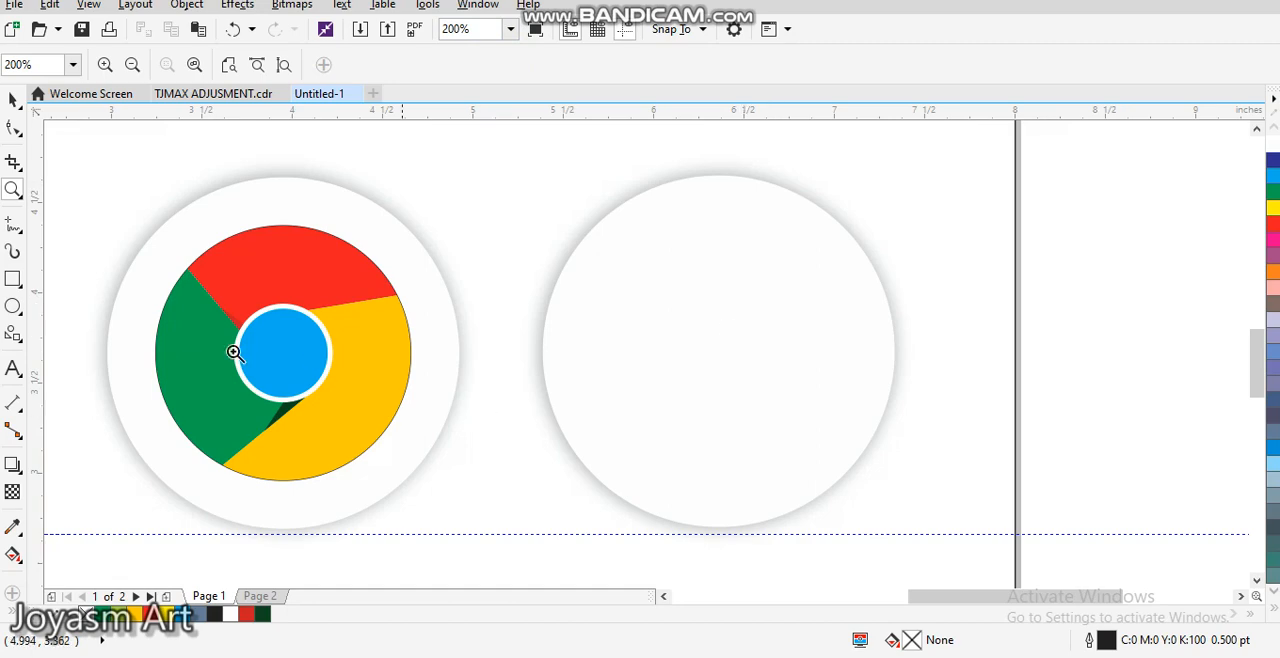
pyautogui.moveTo(545, 305)
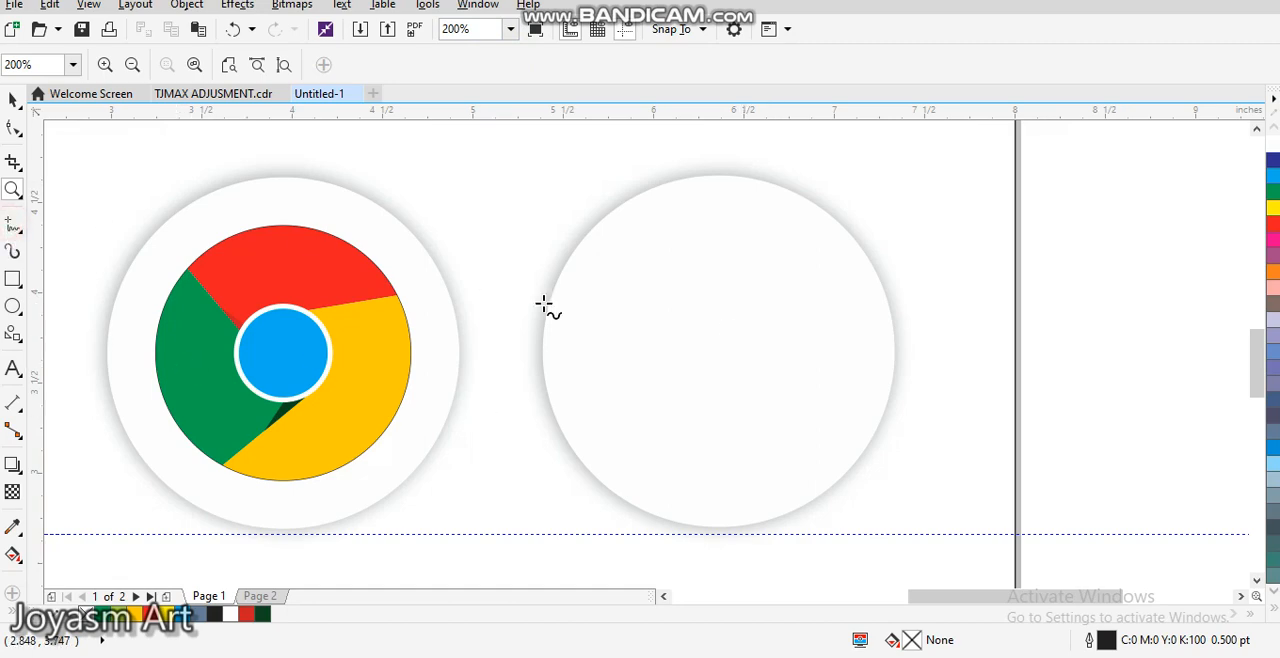
# Step: Draw a right-pointing triangle with an inner chevron line, nudging its middle point right
pyautogui.moveTo(645, 260); pyautogui.dragTo(640, 470)
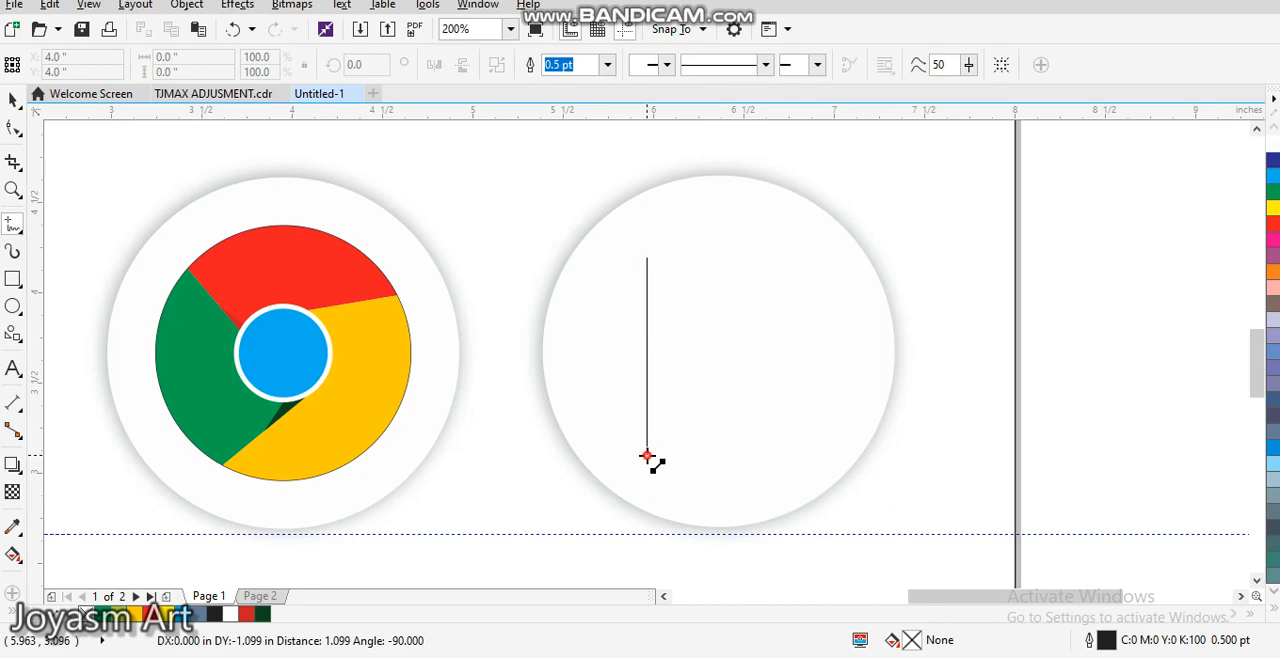
pyautogui.moveTo(646, 453); pyautogui.dragTo(800, 352)
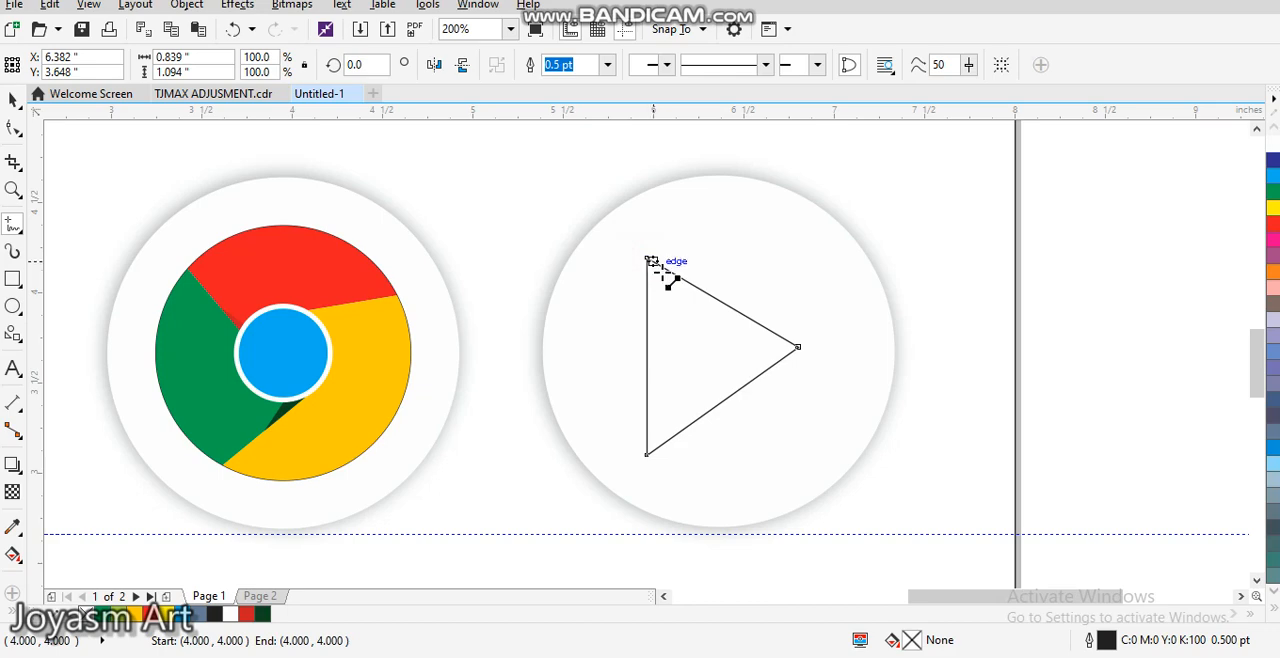
pyautogui.moveTo(655, 268); pyautogui.dragTo(720, 355)
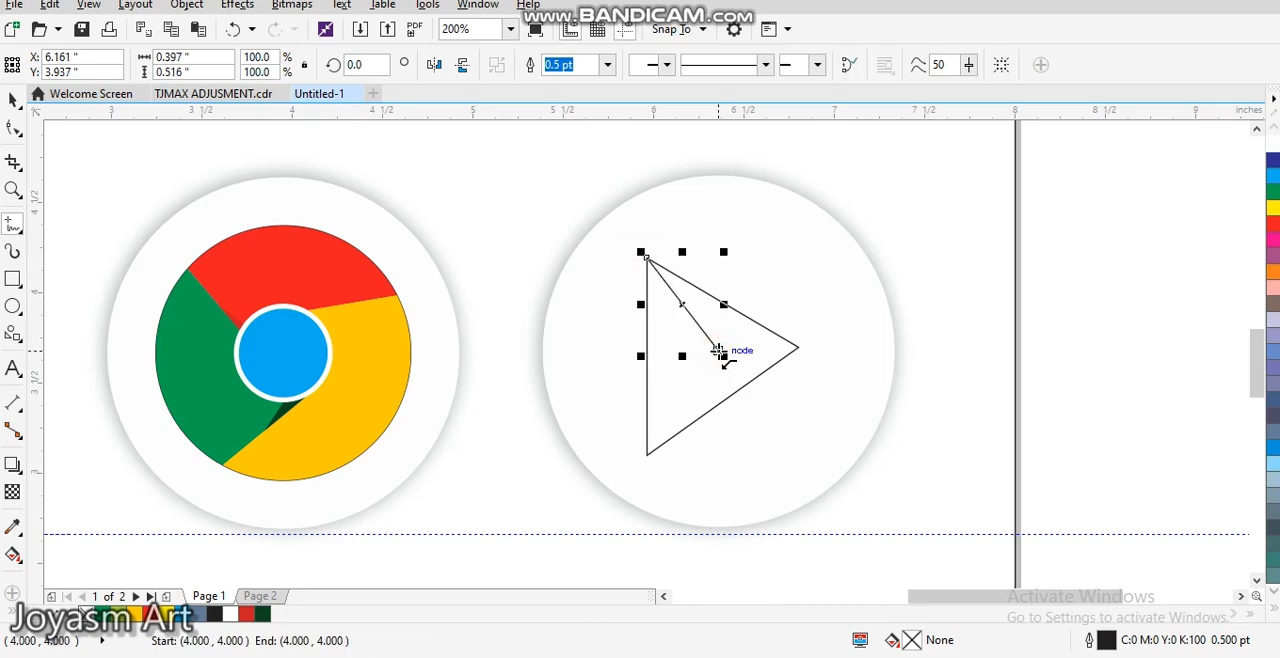
pyautogui.moveTo(717, 350); pyautogui.dragTo(643, 453)
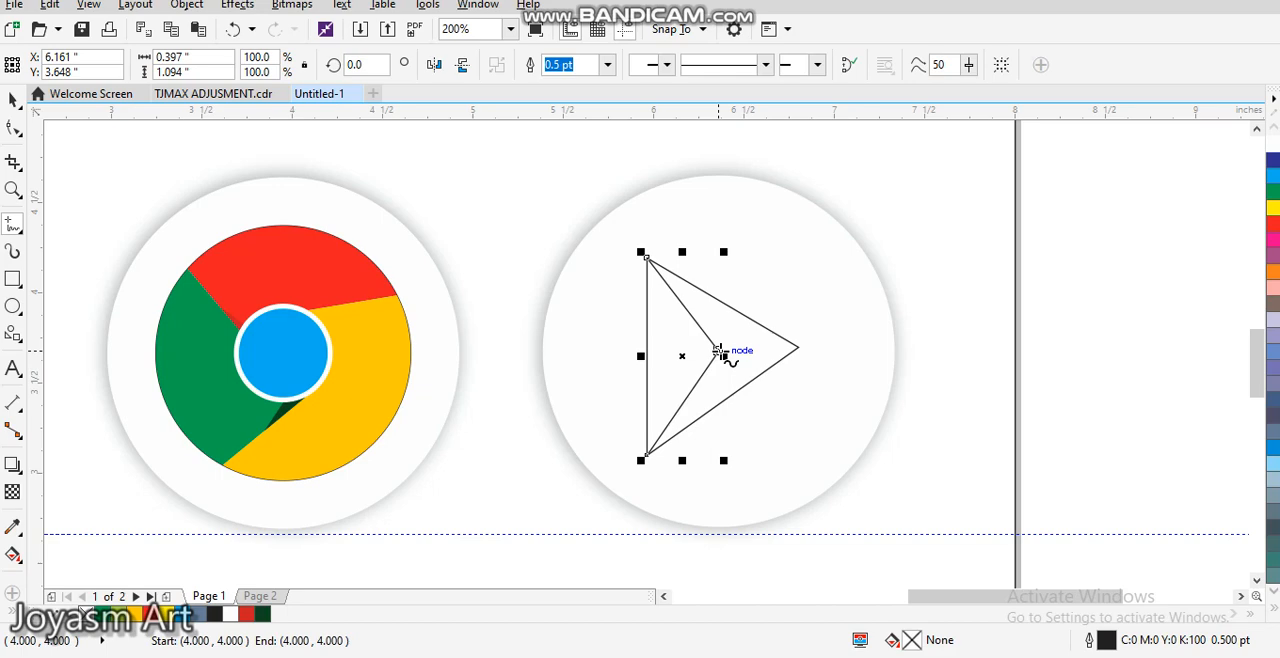
pyautogui.moveTo(718, 350); pyautogui.dragTo(760, 335)
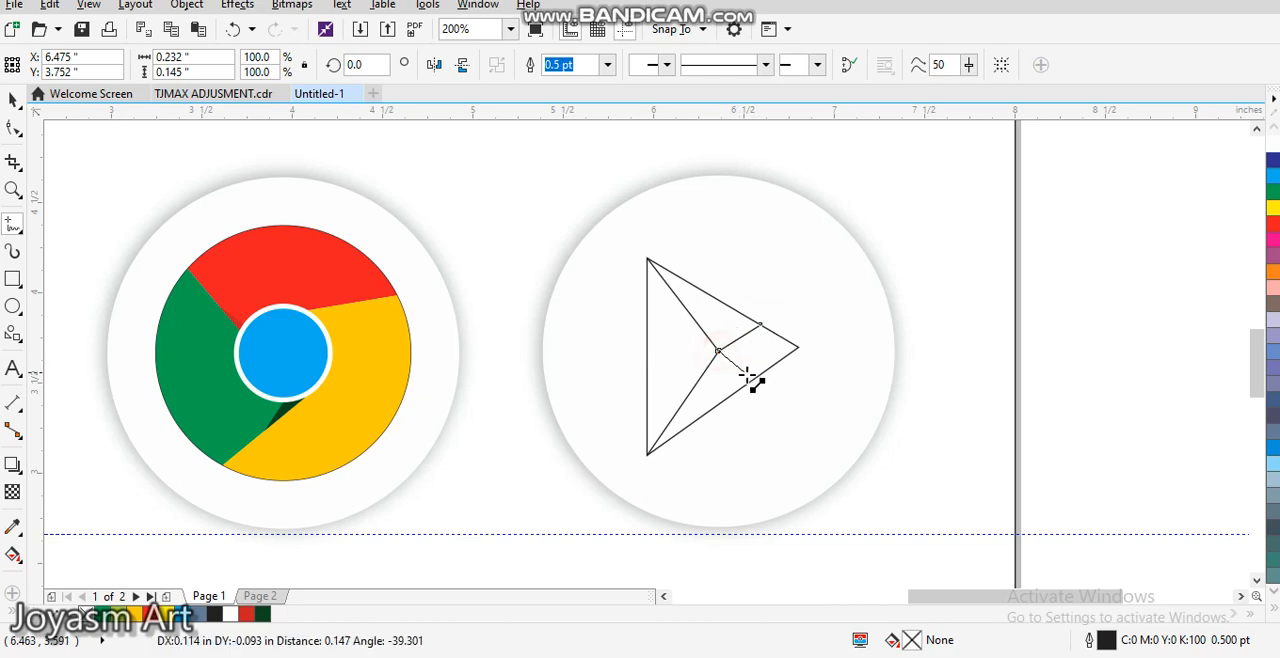
pyautogui.click(738, 352)
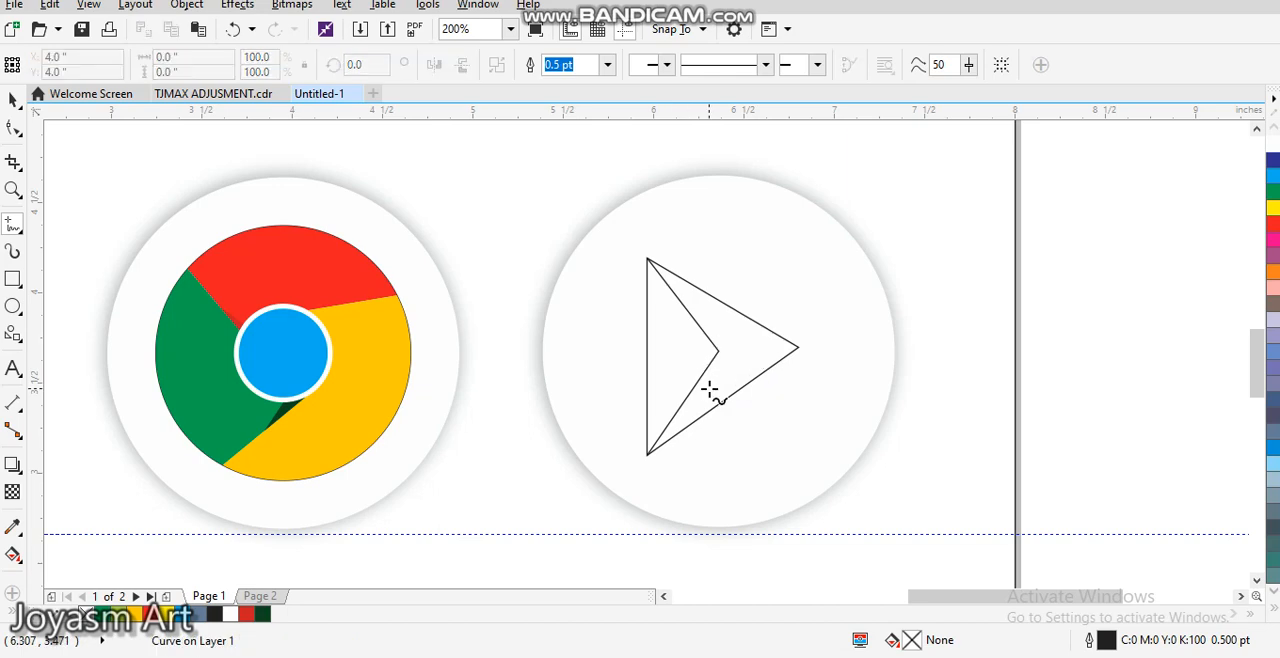
pyautogui.moveTo(718, 350)
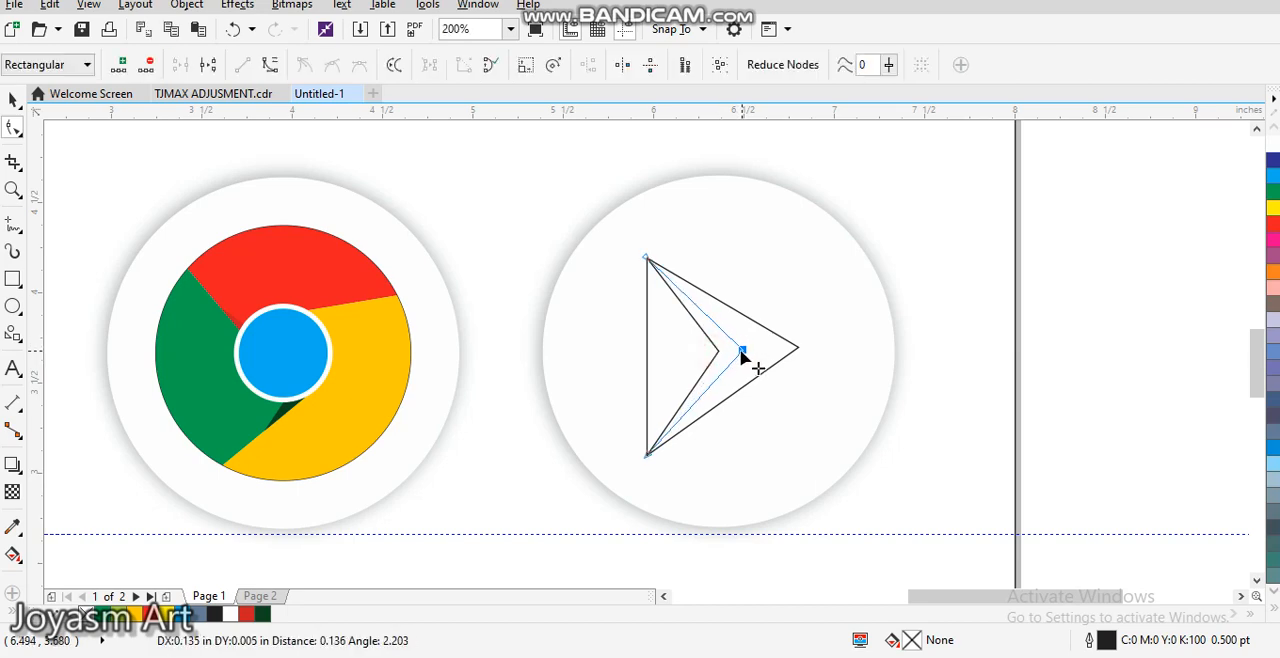
pyautogui.moveTo(745, 352); pyautogui.dragTo(738, 349)
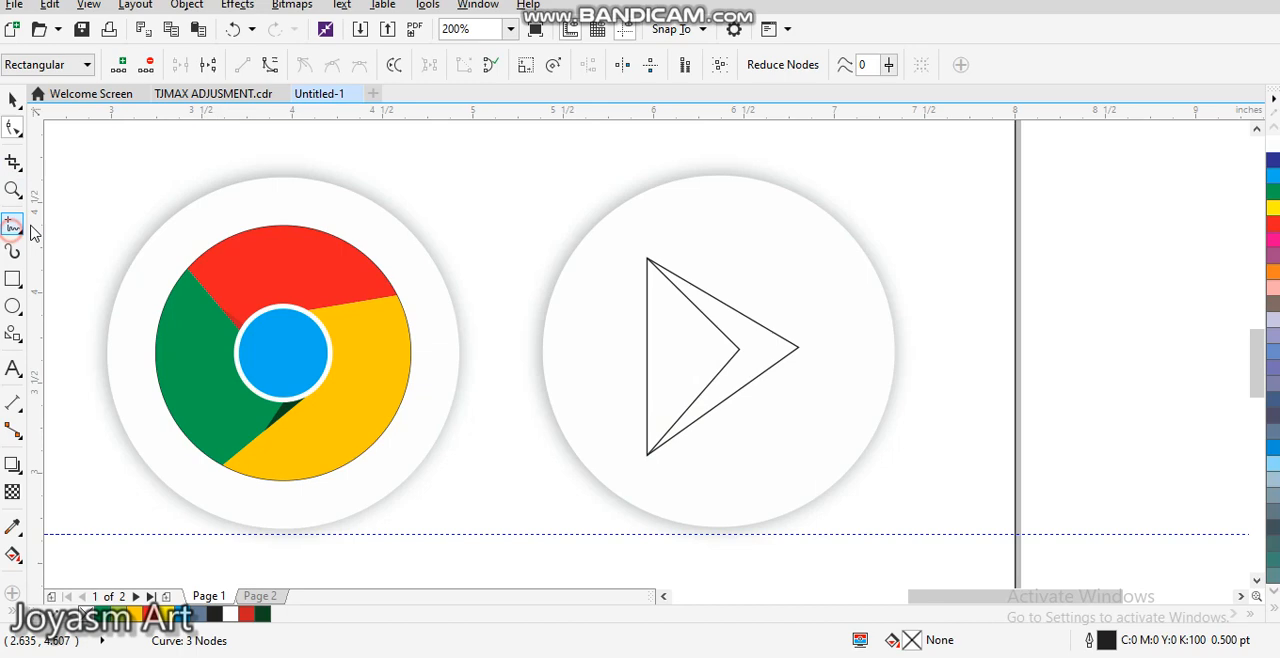
# Step: Switch from the line tool to Smart Fill to fill the triangle's enclosed areas
pyautogui.click(740, 348)
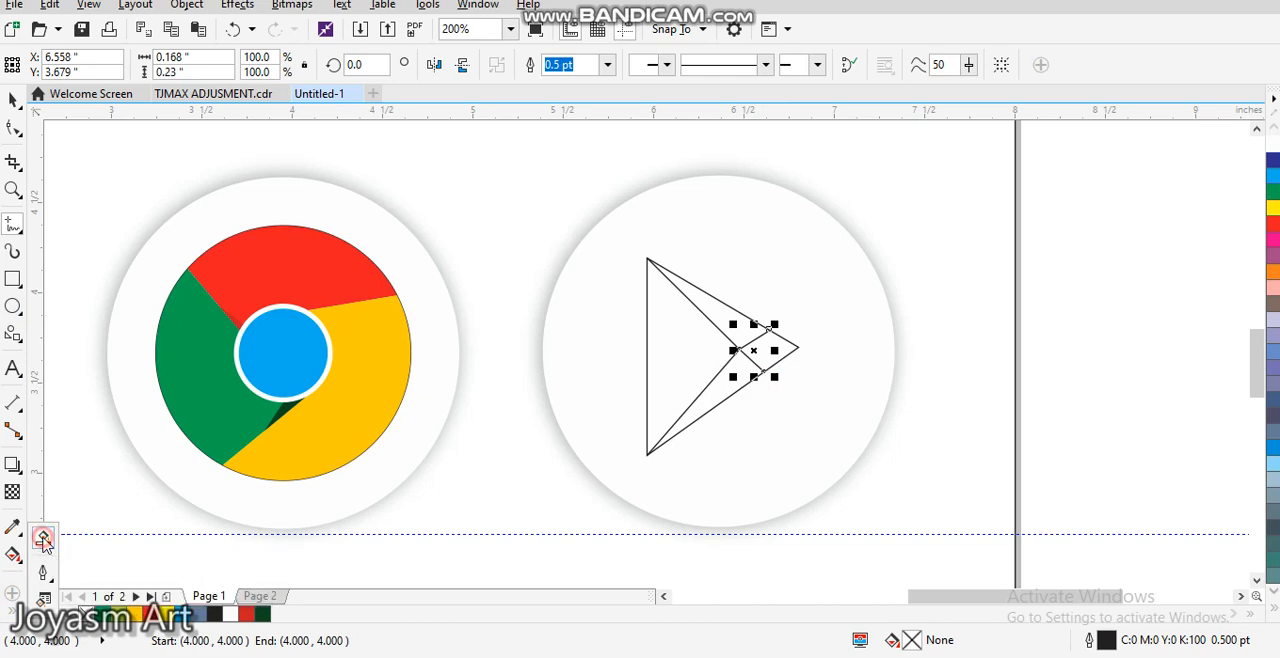
pyautogui.click(43, 537)
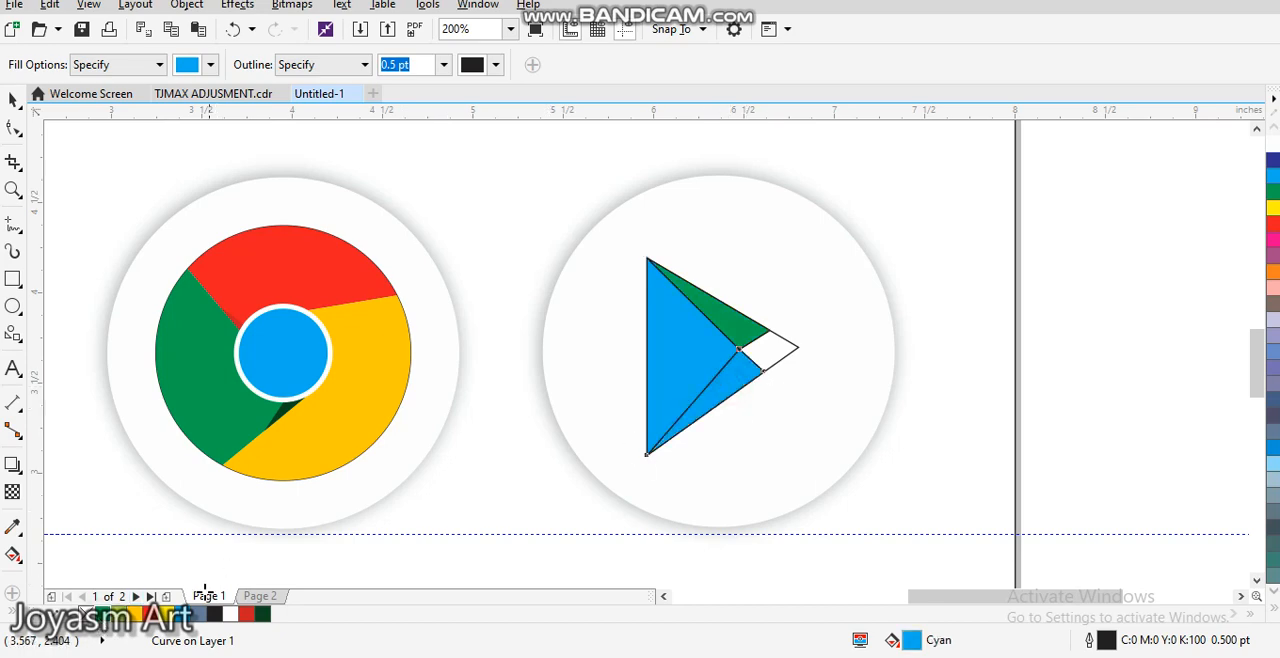
pyautogui.click(254, 614)
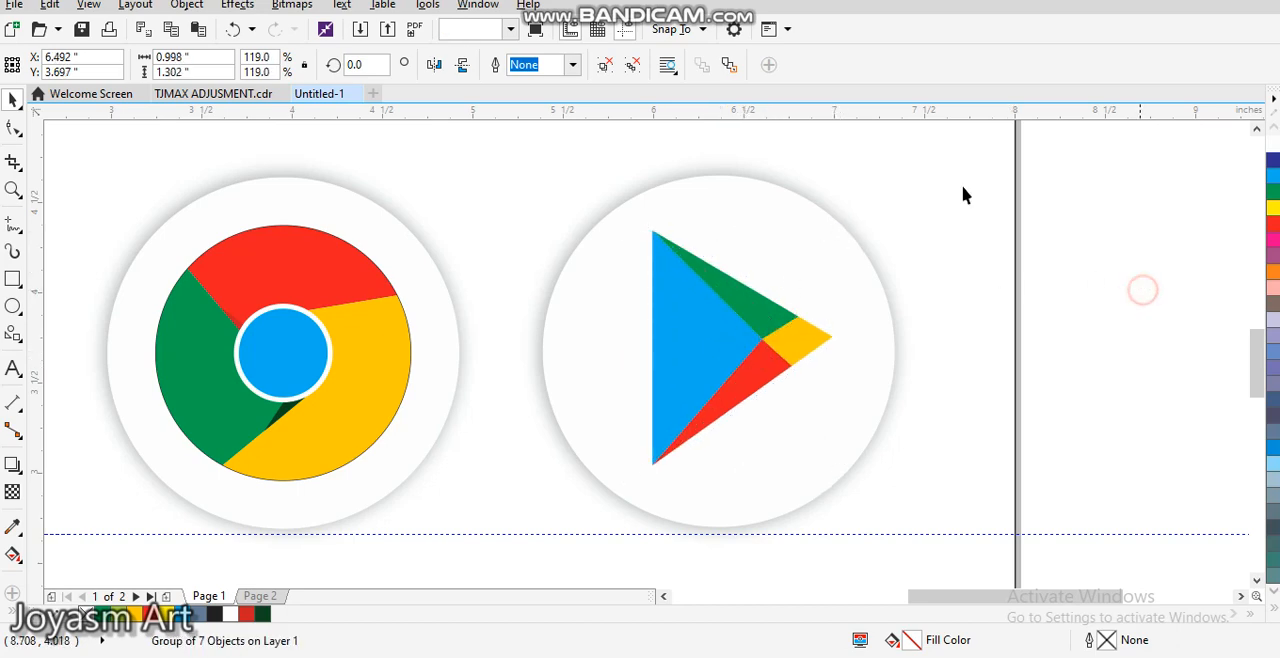
pyautogui.click(508, 28)
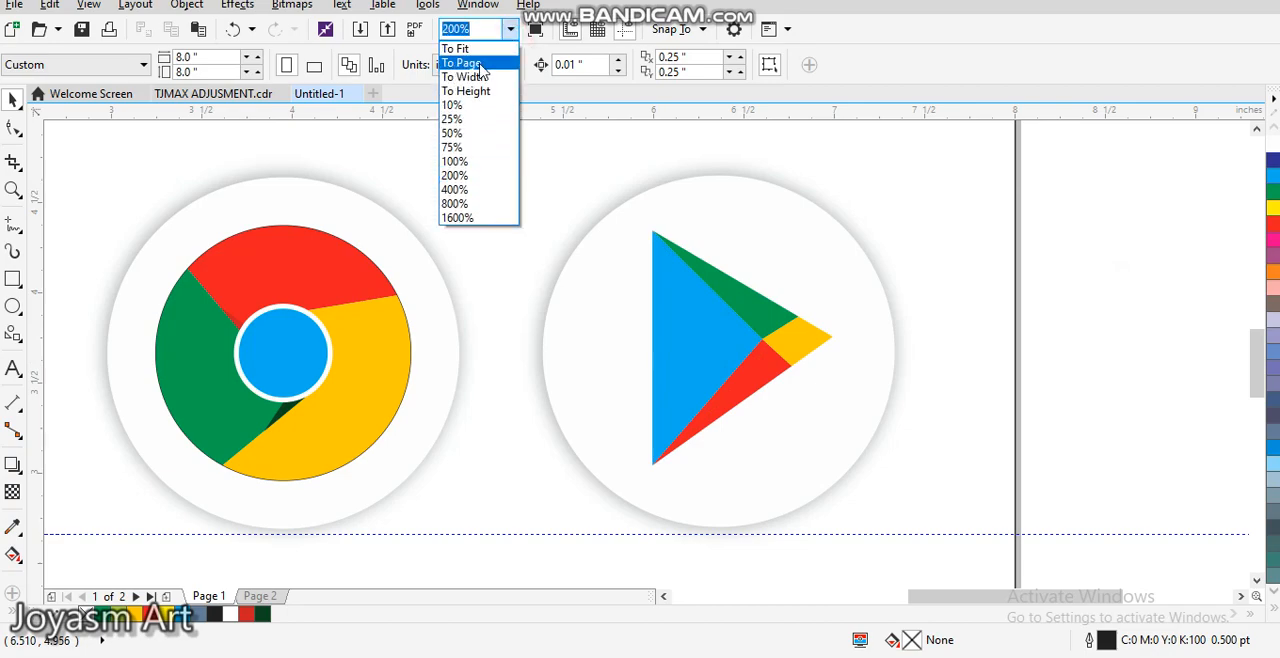
pyautogui.click(461, 62)
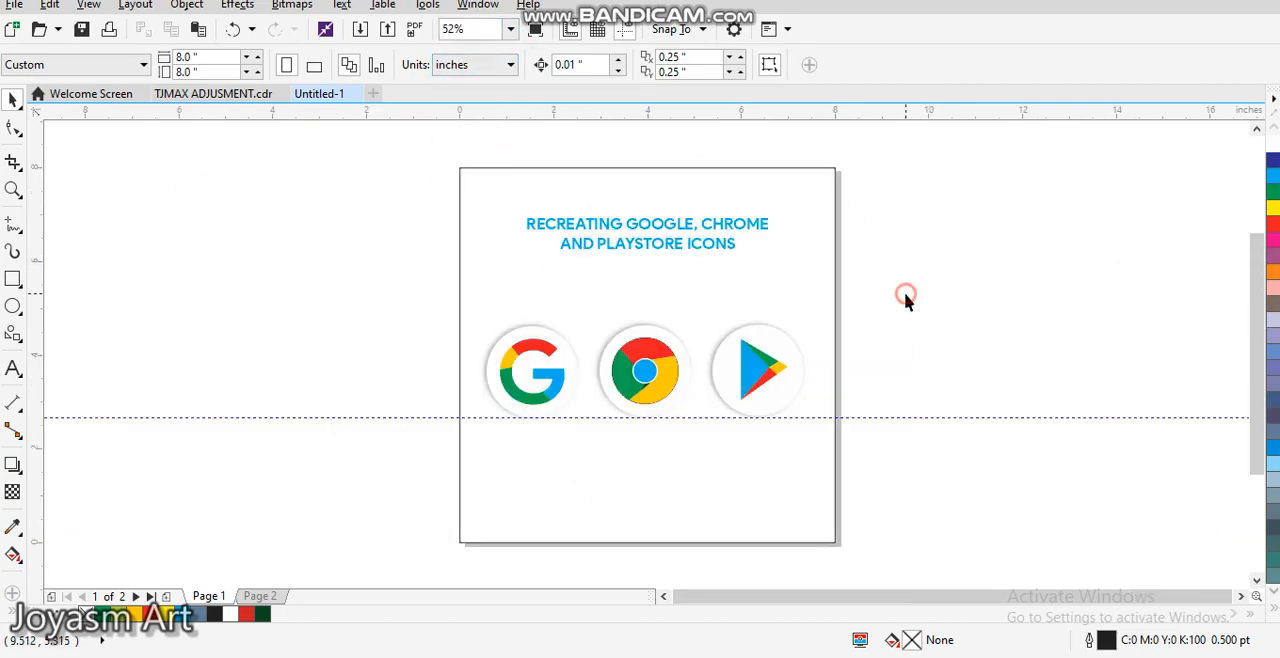
pyautogui.moveTo(630, 420)
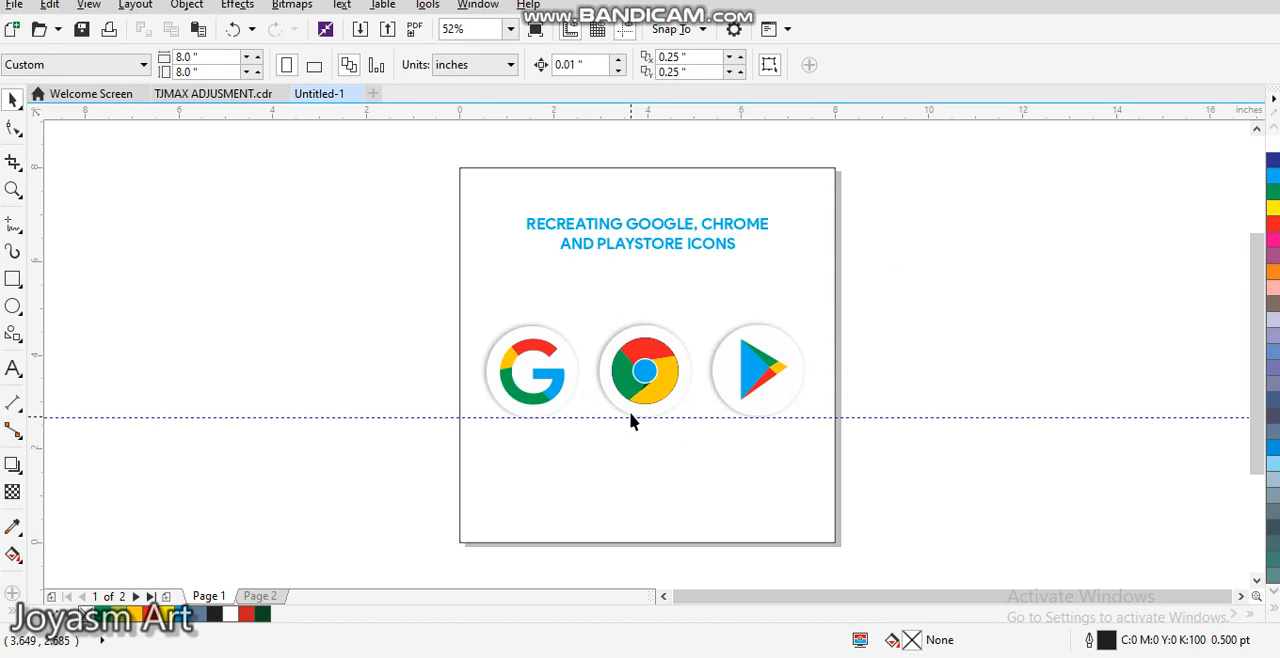
pyautogui.moveTo(378, 405)
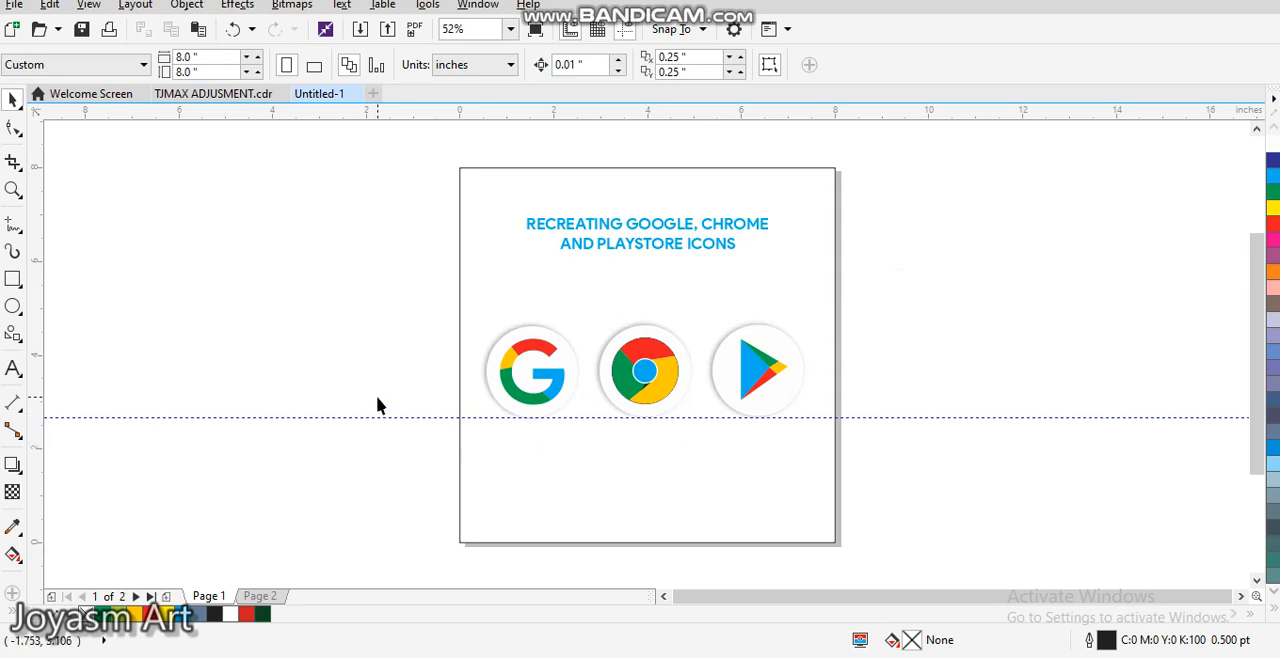
pyautogui.moveTo(623, 412)
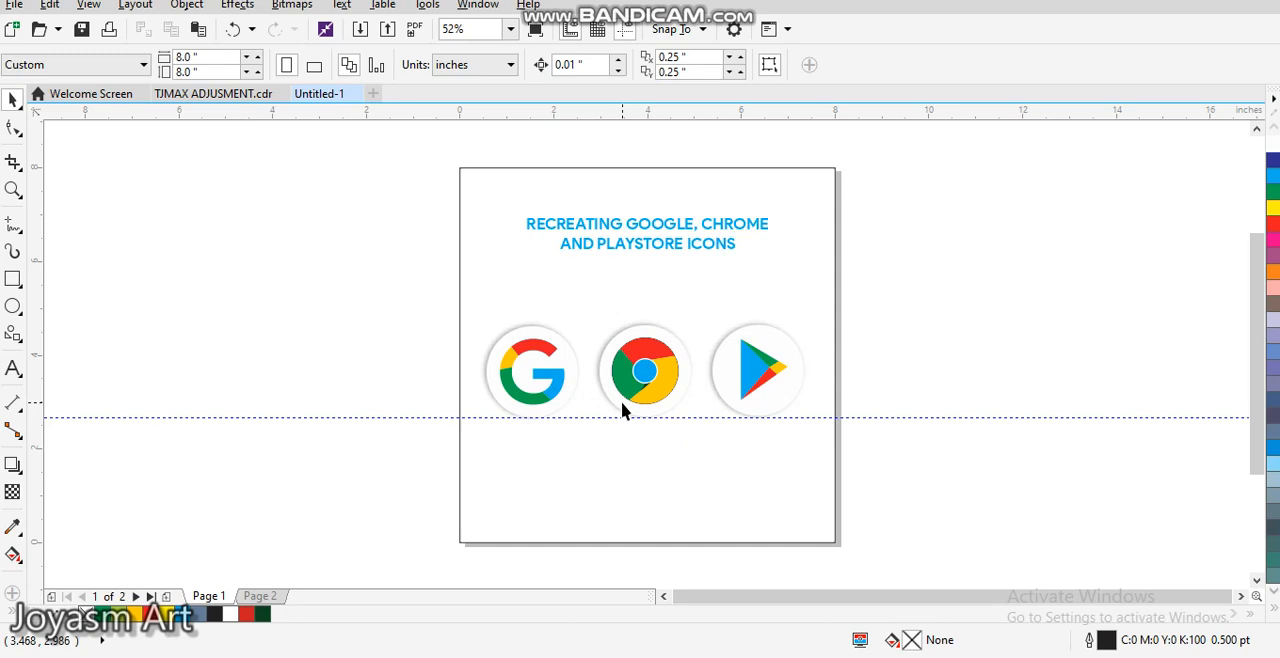
pyautogui.moveTo(458, 220)
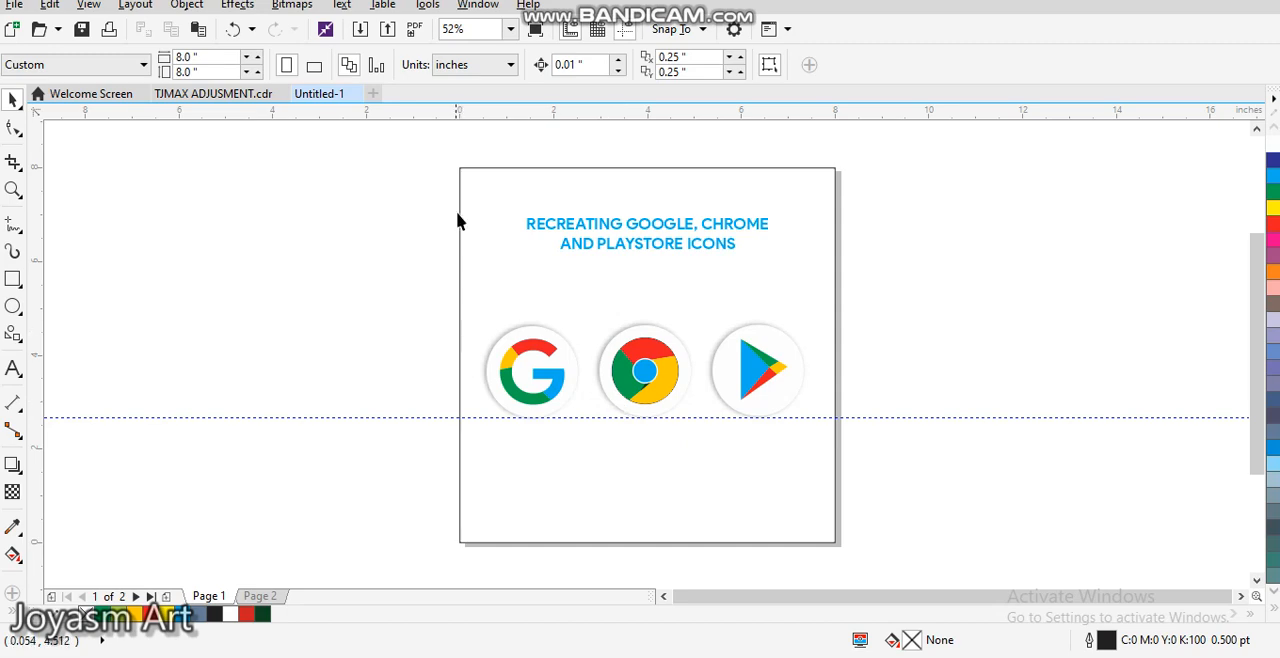